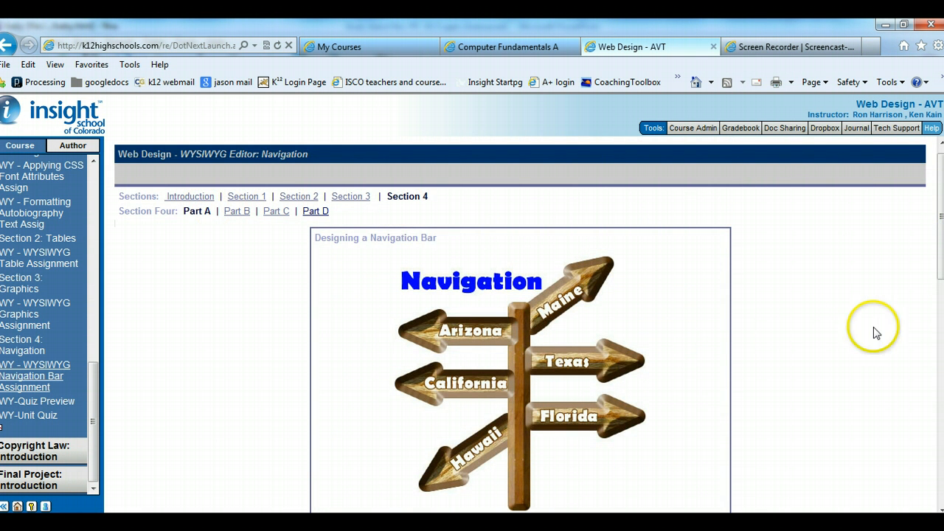
Look over the baby, index and preteen page tabs, ending on the index page.
scroll(down, 3)
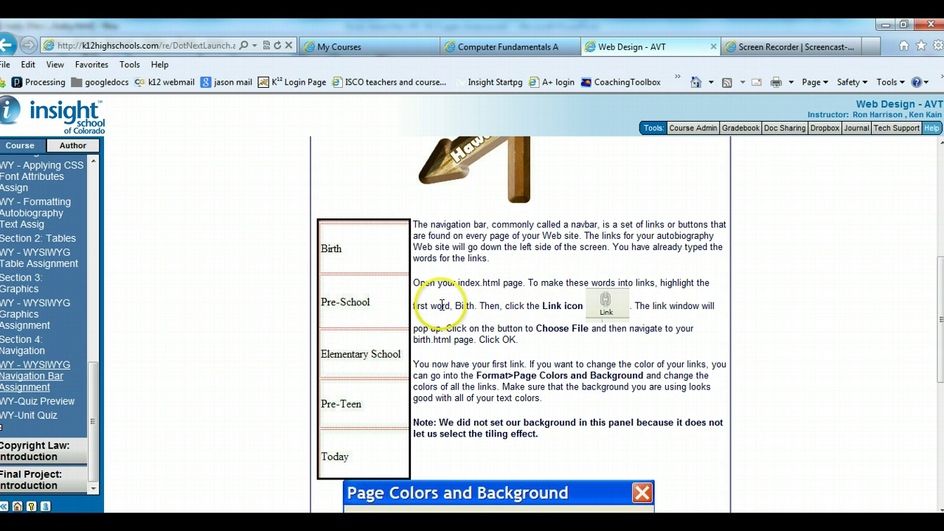
drag(430, 305, 499, 306)
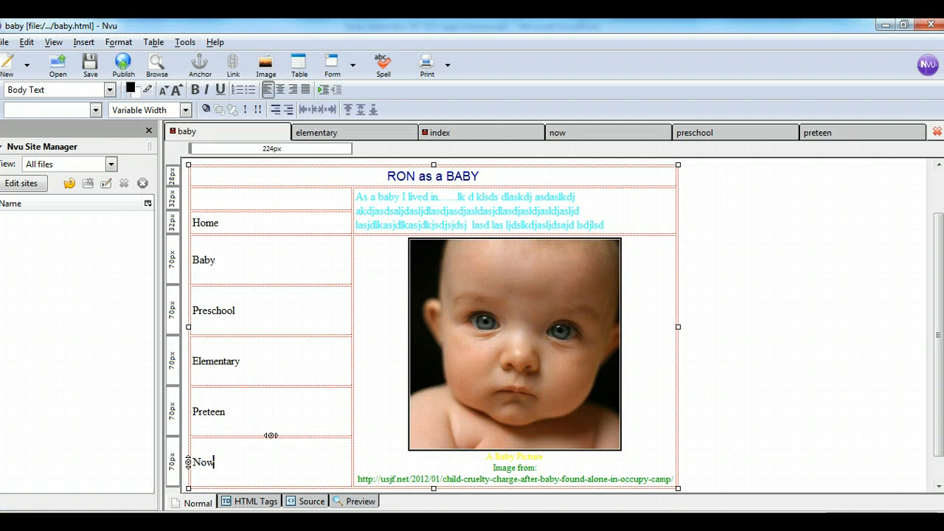
click(443, 132)
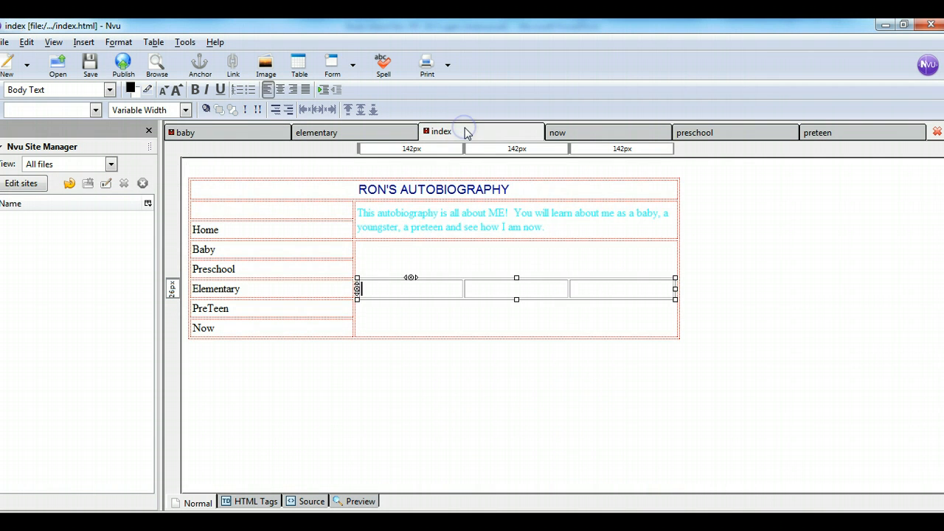
mouse_move(499, 284)
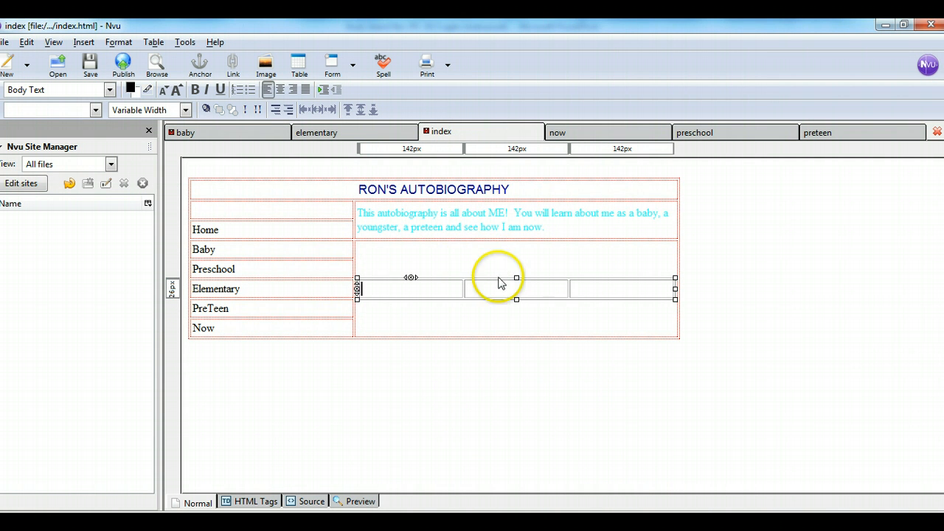
mouse_move(544, 209)
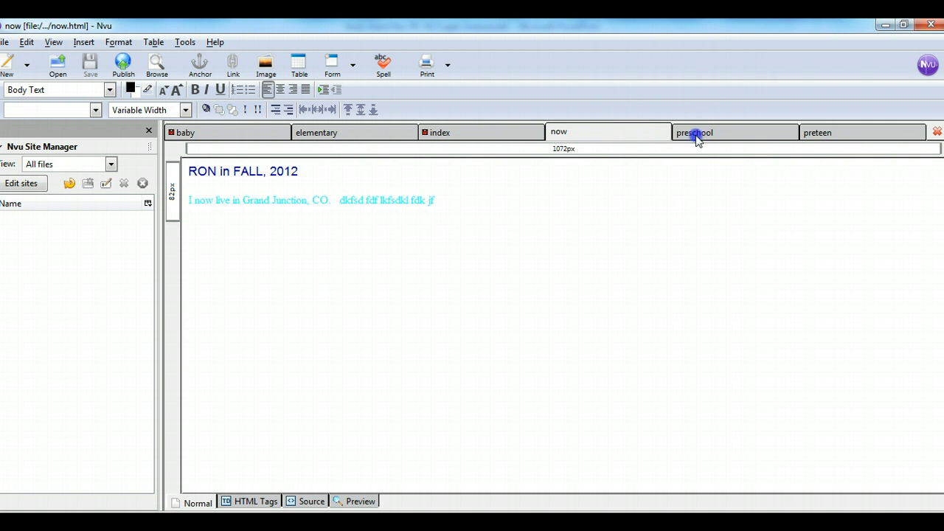
click(817, 132)
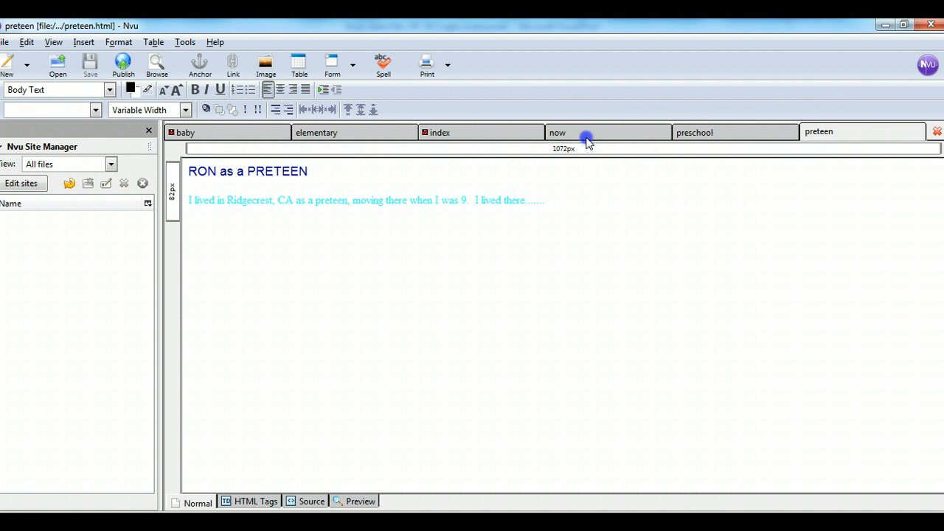
click(440, 132)
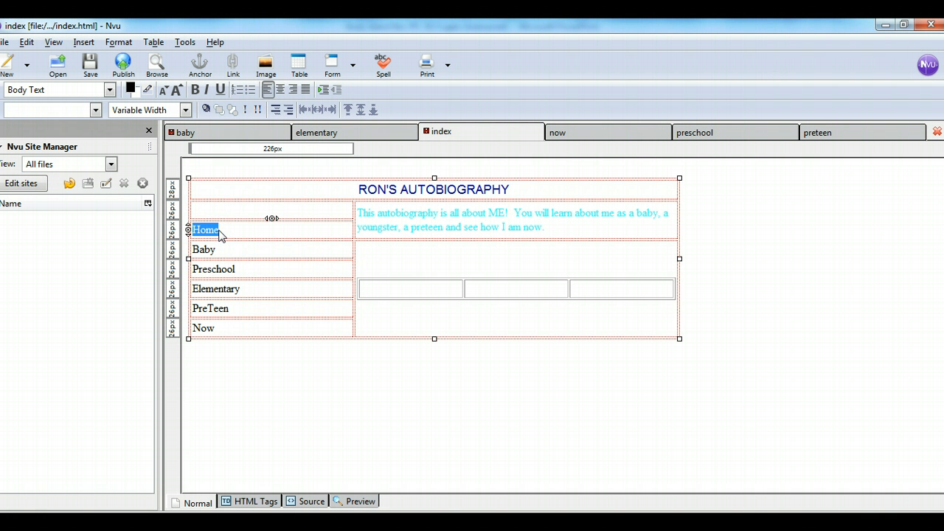
mouse_move(232, 65)
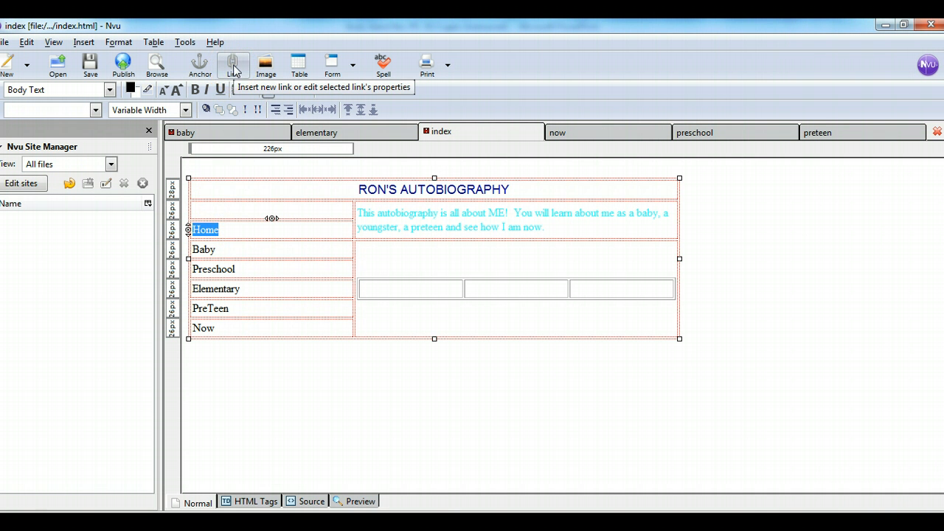
Link the navbar word Home to index.html.
click(232, 60)
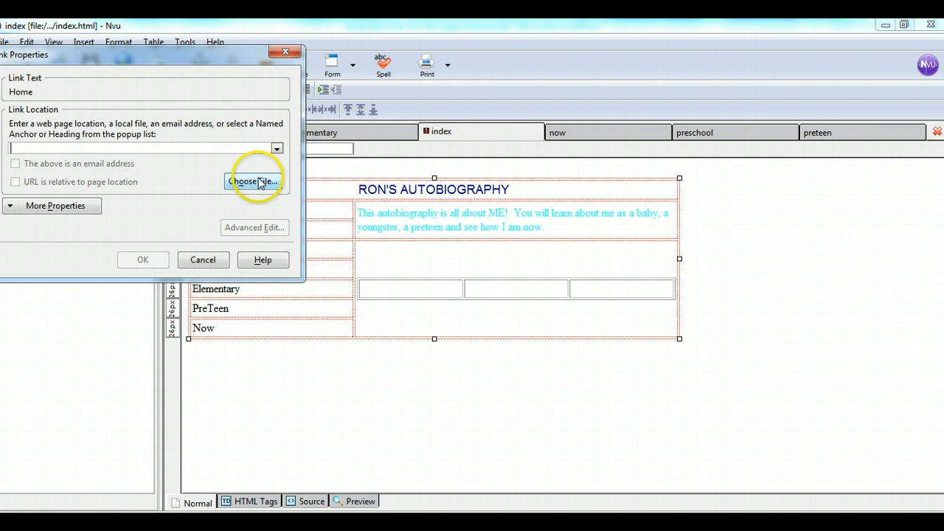
click(253, 182)
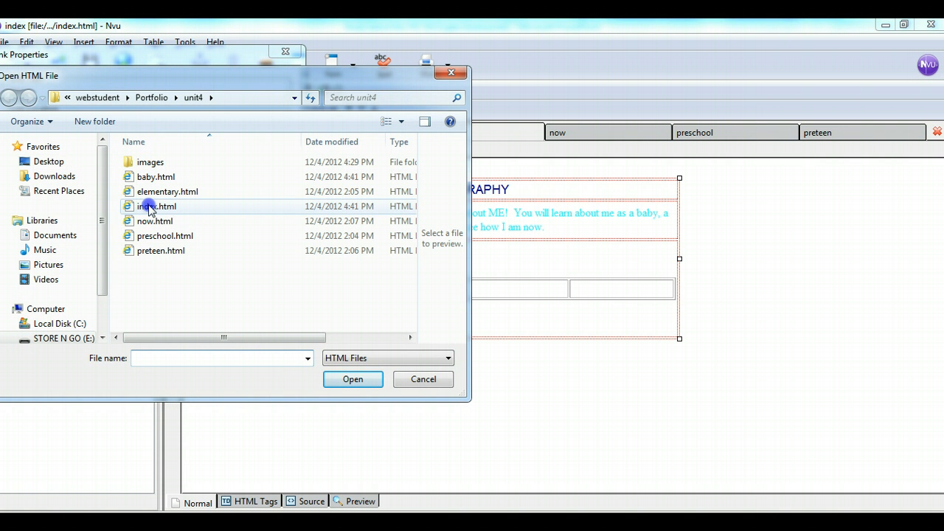
click(151, 206)
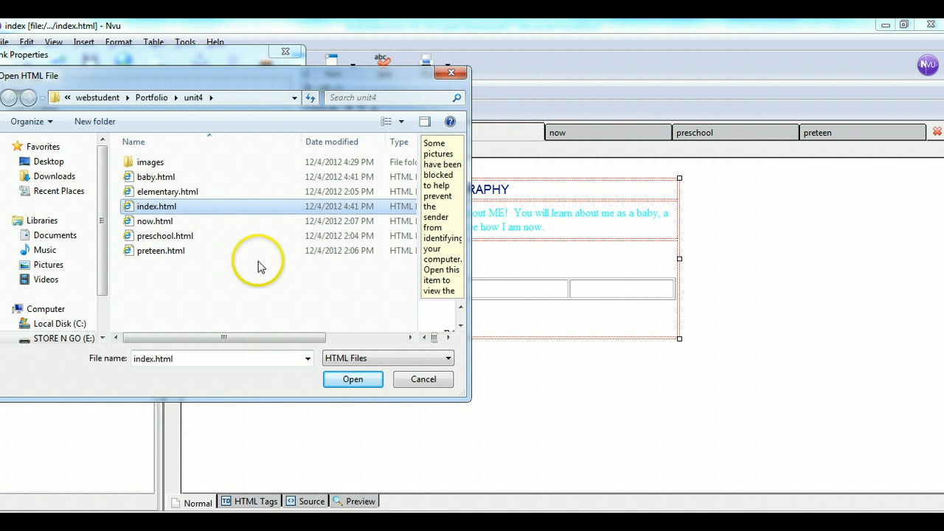
click(352, 380)
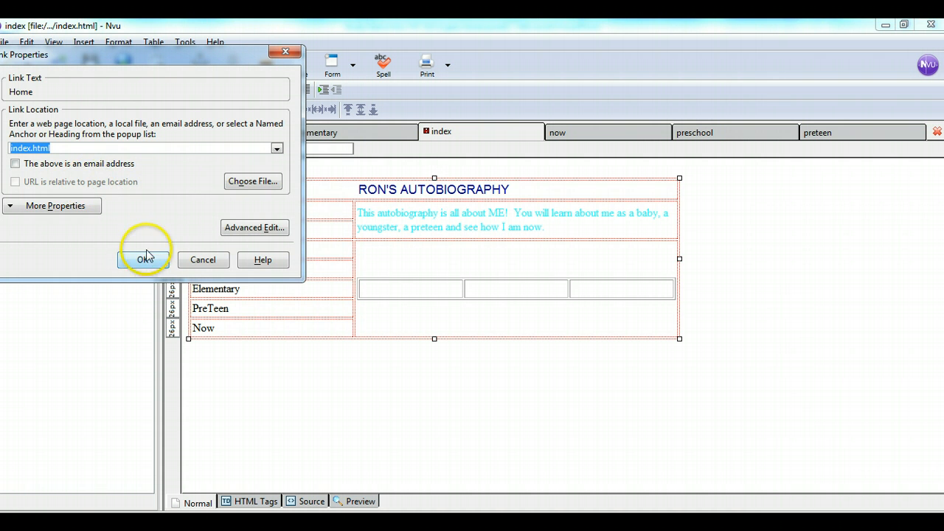
click(144, 258)
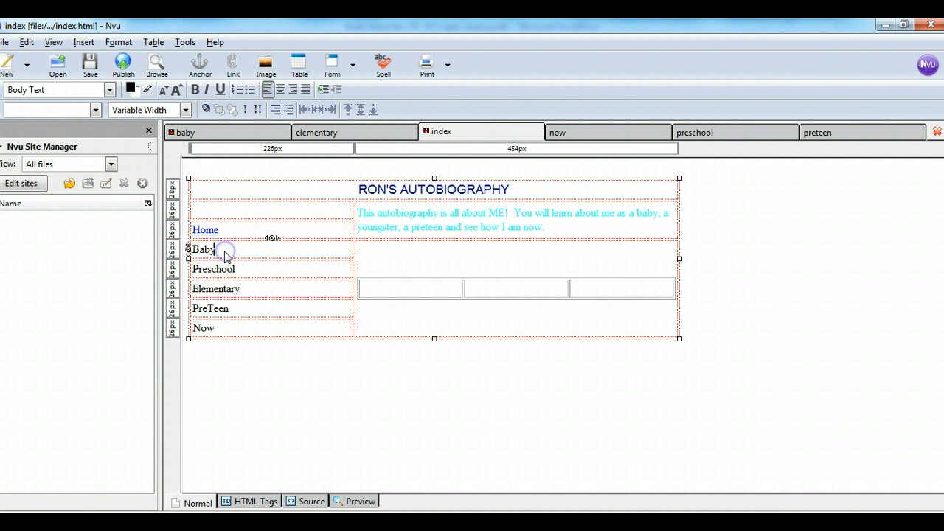
Link the navbar word Baby to baby.html.
double_click(204, 249)
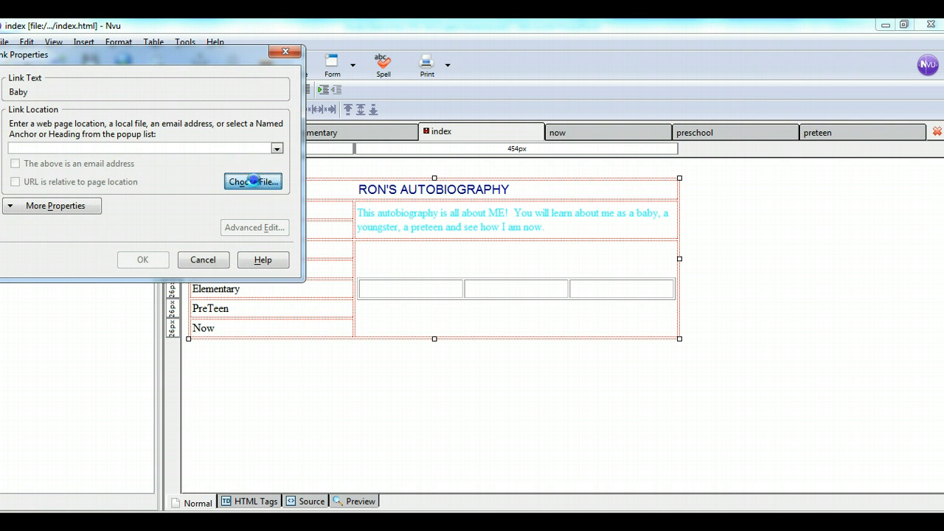
click(253, 182)
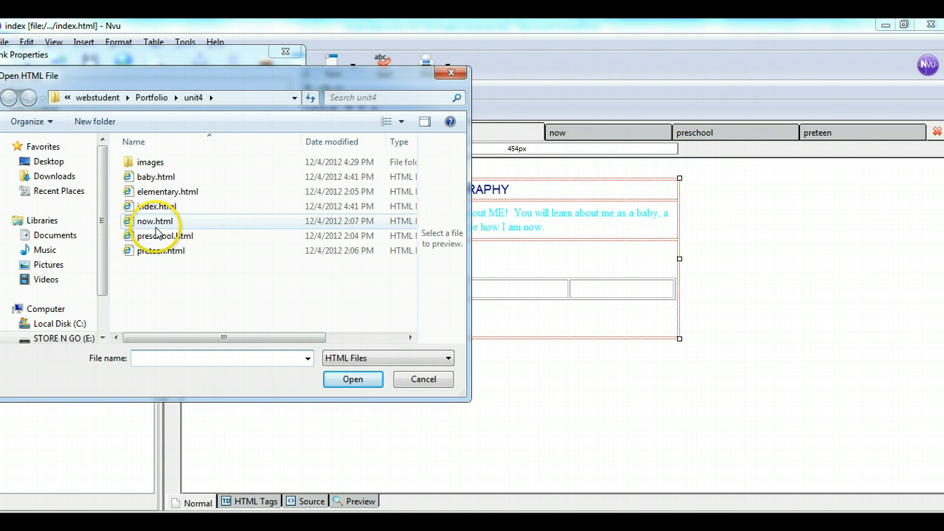
click(156, 176)
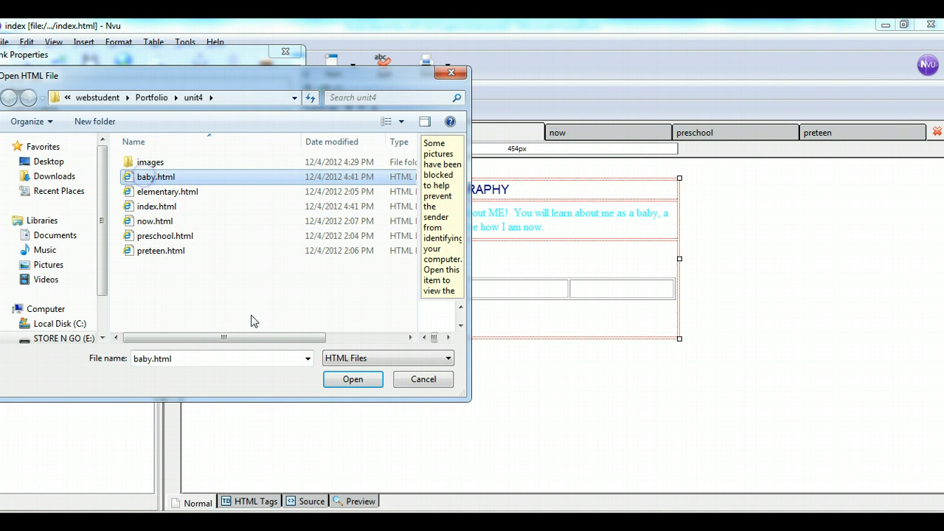
click(352, 379)
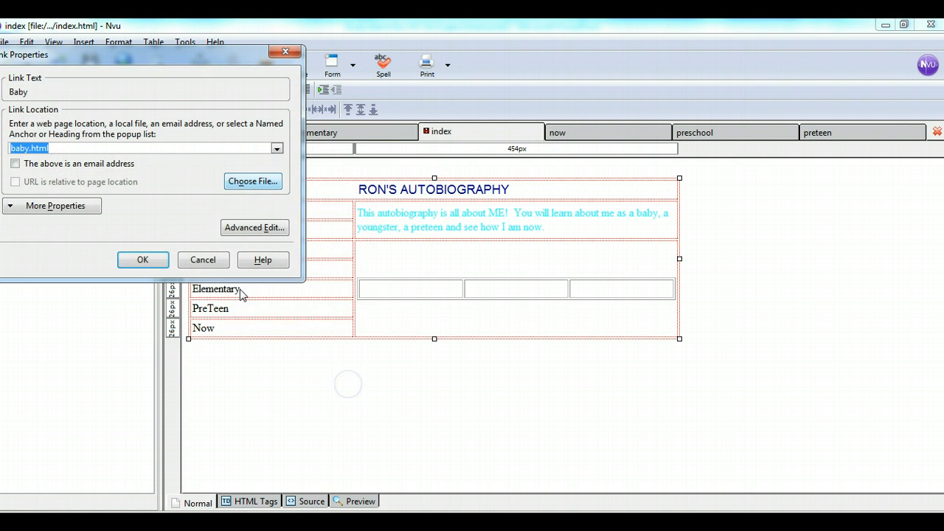
click(143, 259)
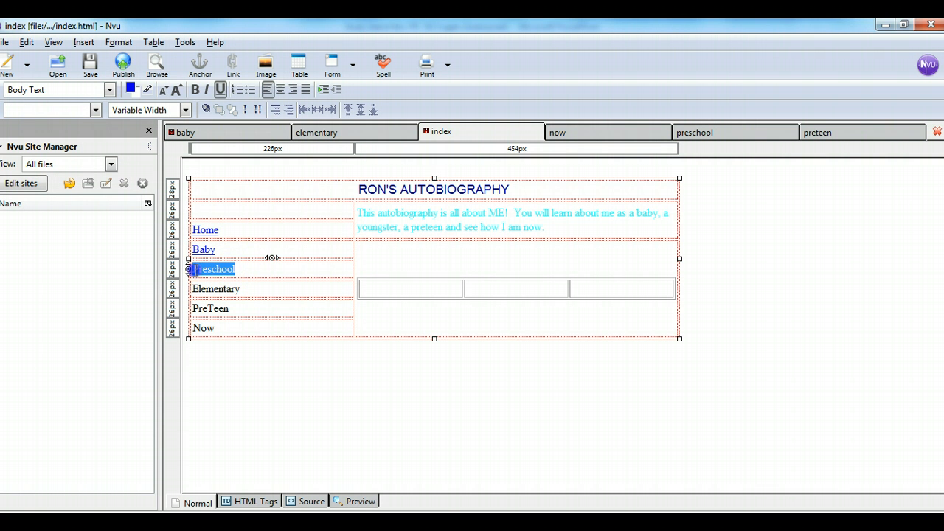
Link the navbar word Preschool to preschool.html.
click(239, 65)
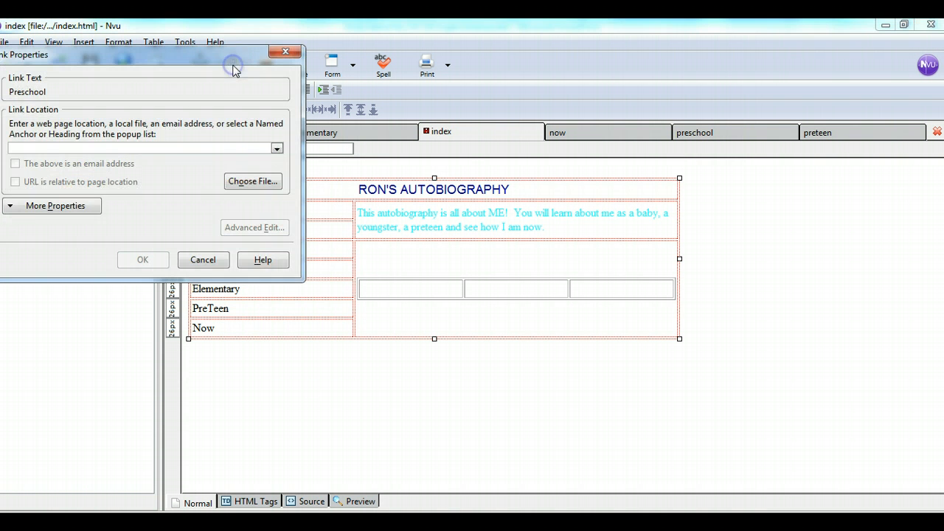
click(253, 181)
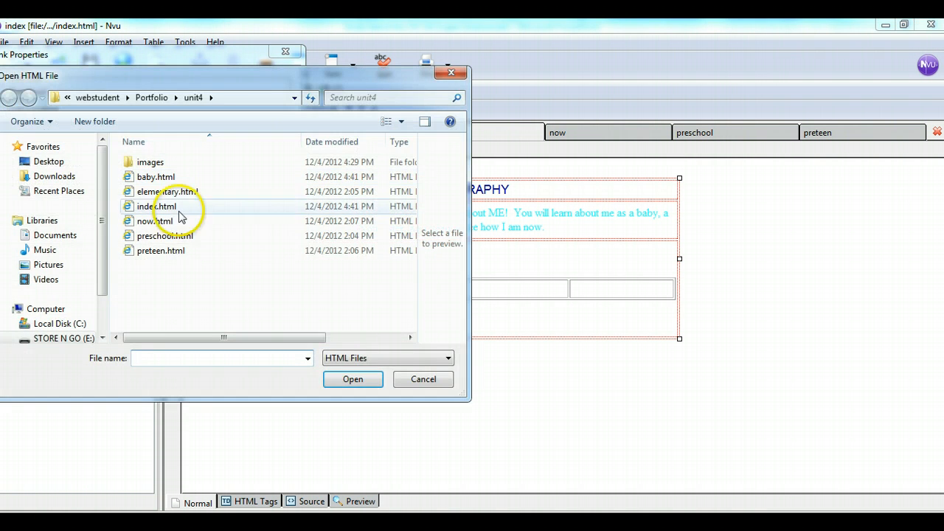
click(164, 235)
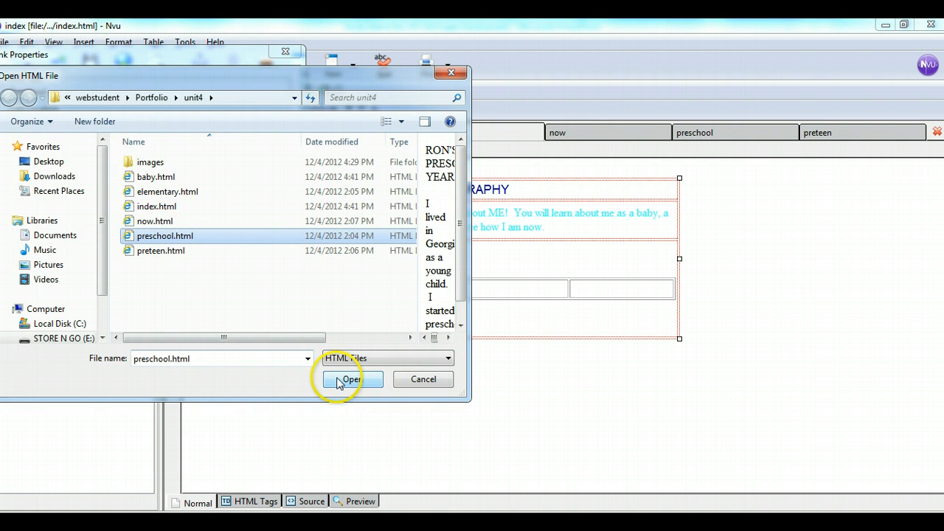
click(352, 379)
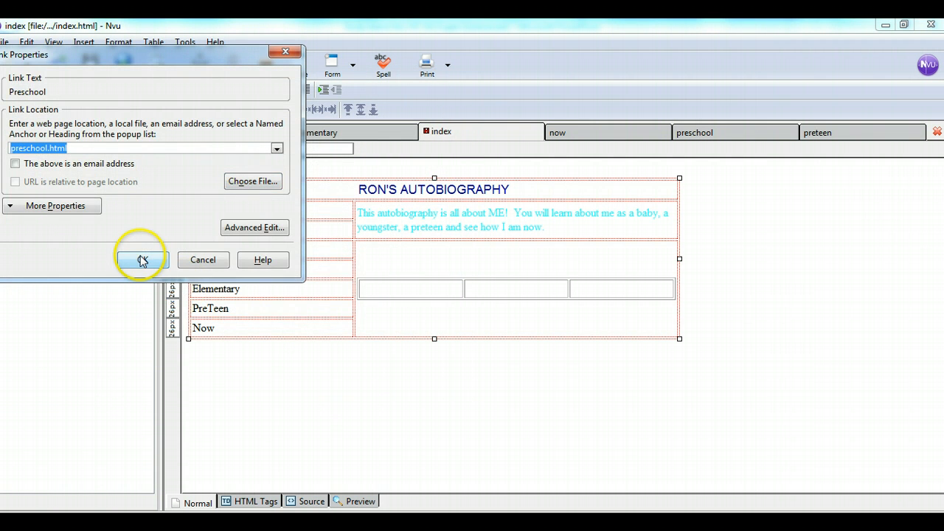
click(142, 259)
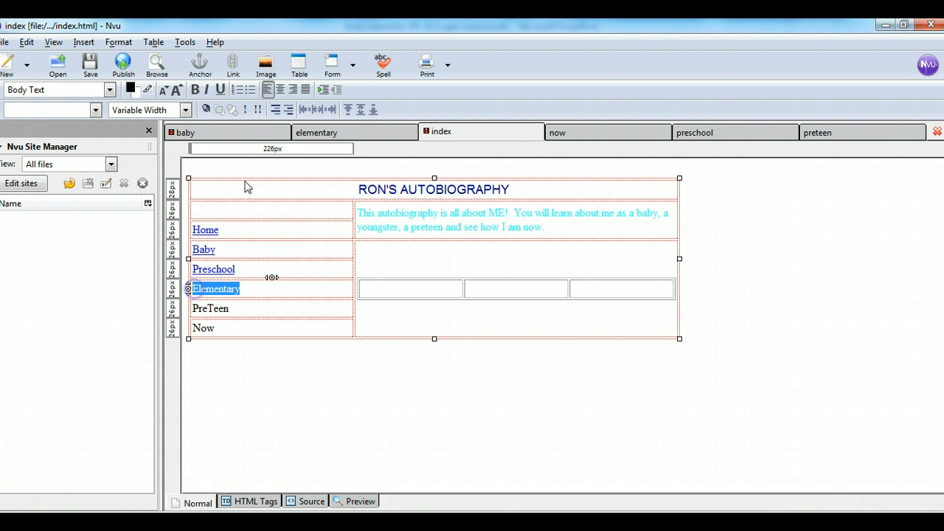
Link the navbar word Elementary to elementary.html.
click(232, 65)
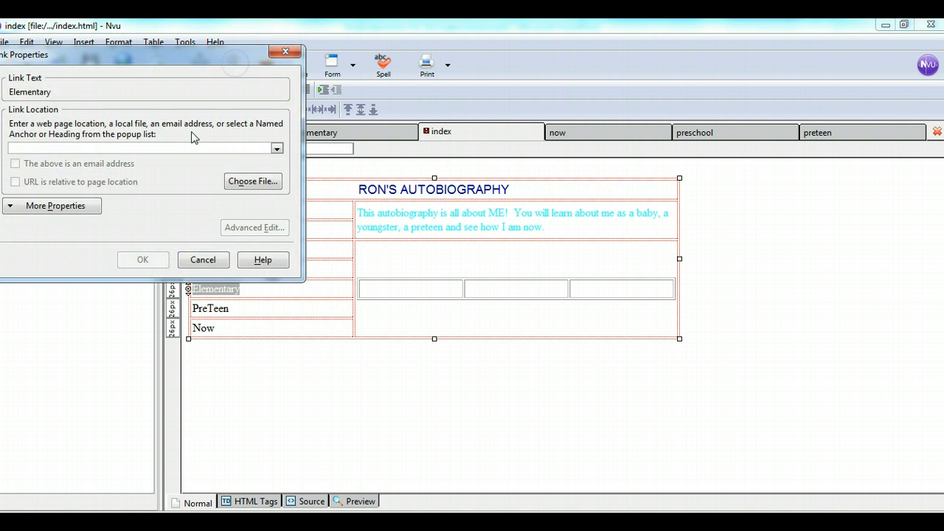
click(253, 180)
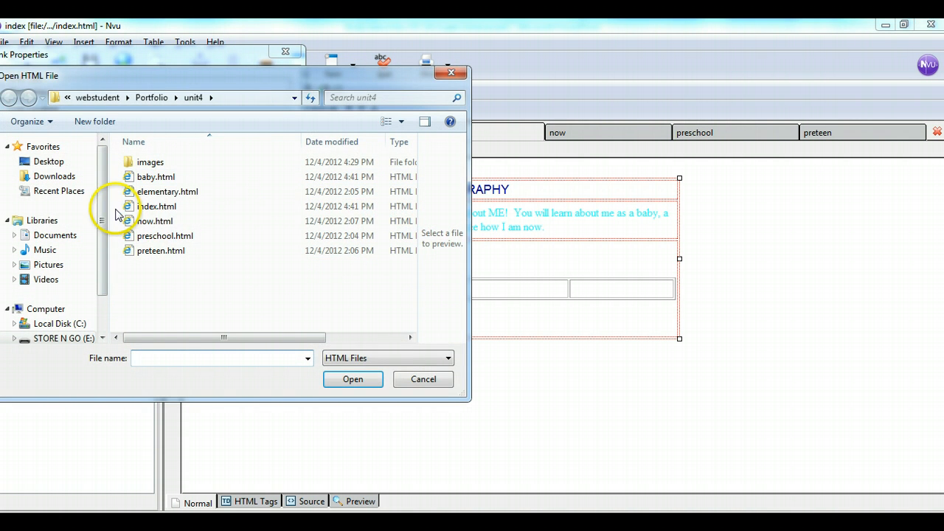
click(166, 191)
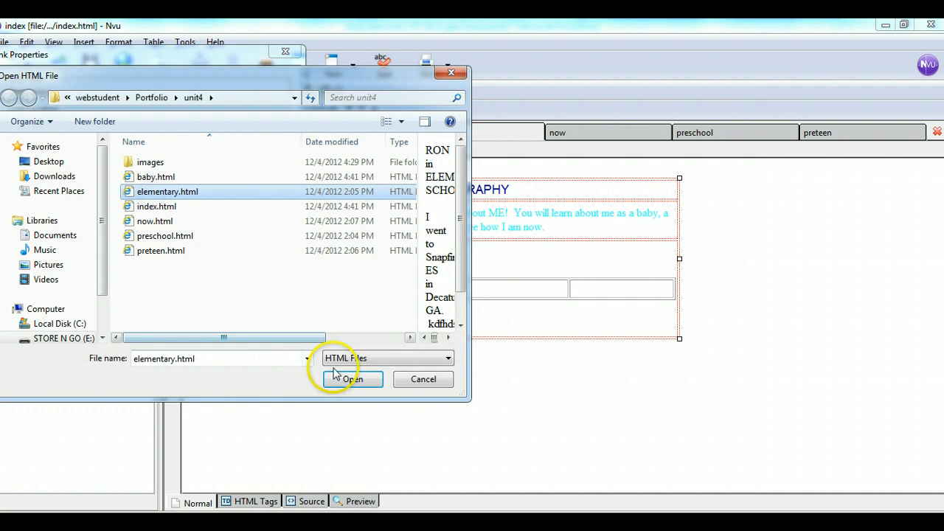
click(352, 379)
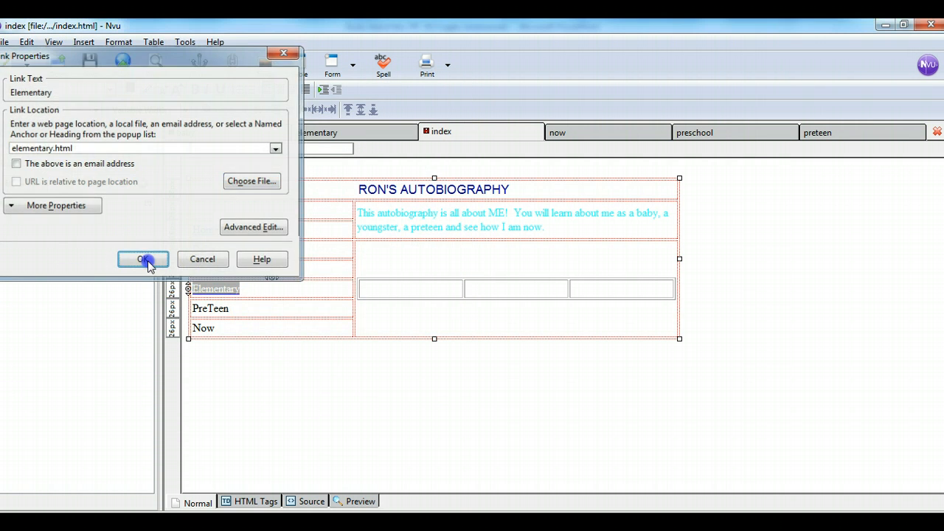
click(143, 259)
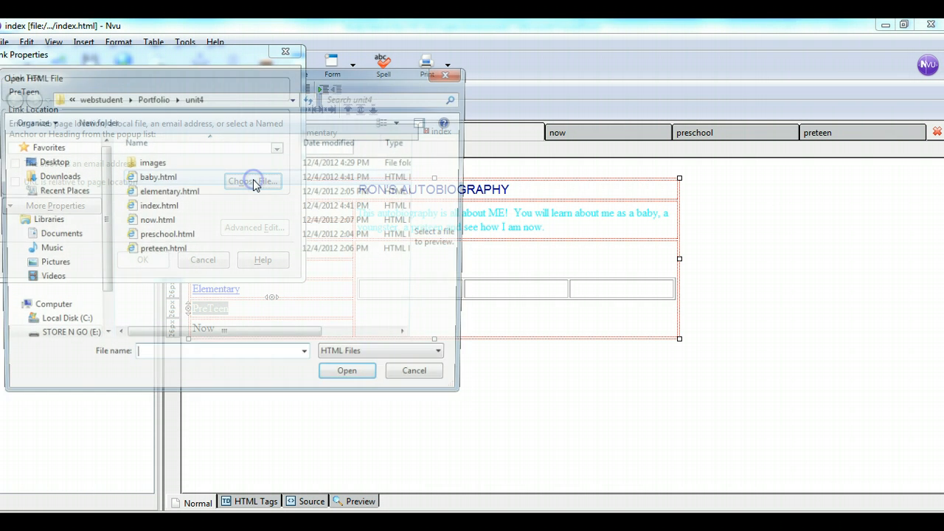
Pick preteen.html as PreTeen's link target and confirm.
click(161, 251)
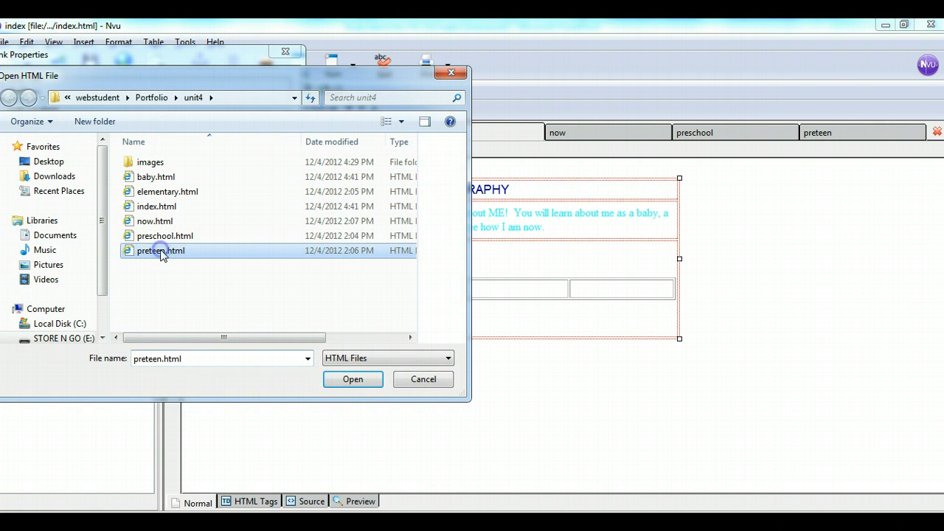
click(352, 379)
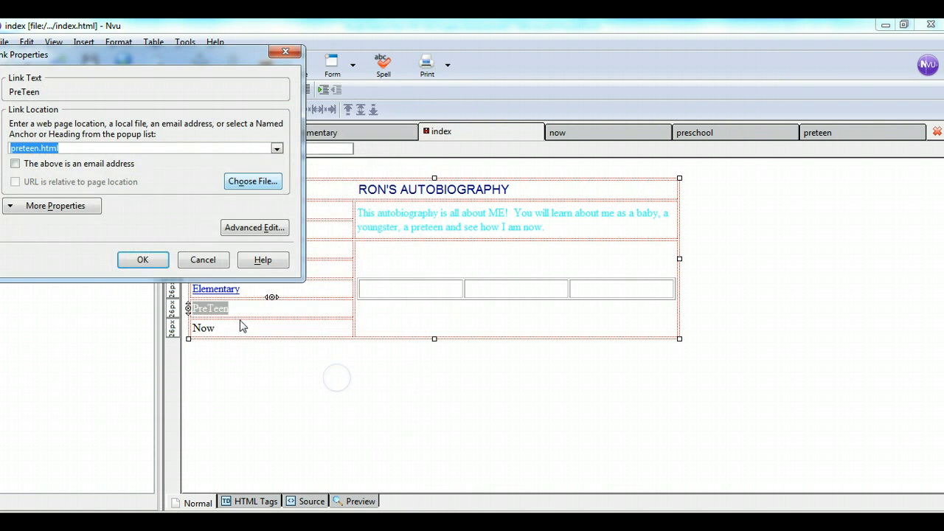
click(142, 260)
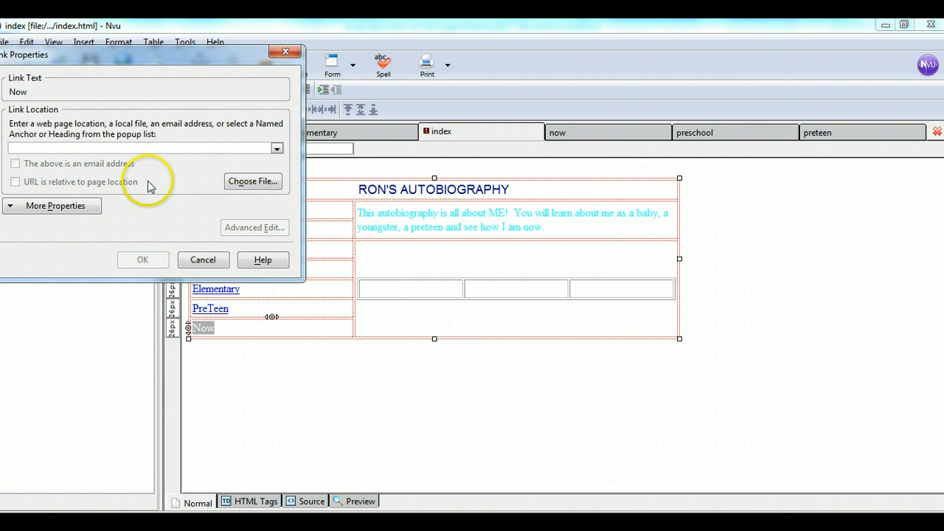
Choose now.html as the link target for Now and confirm it.
click(252, 182)
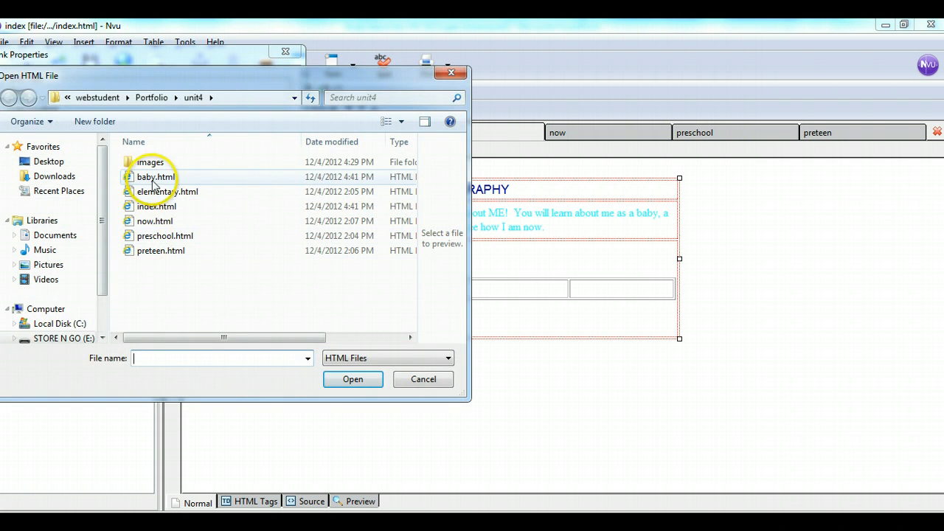
click(155, 220)
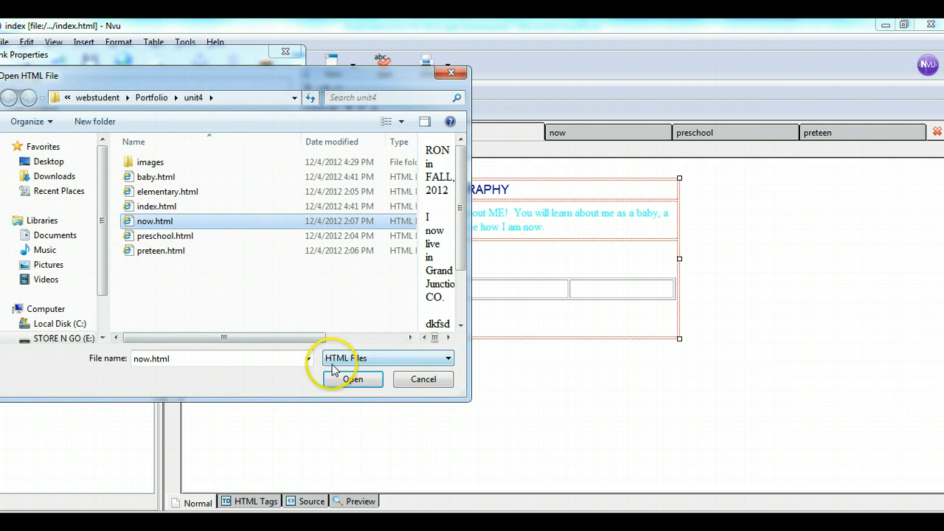
click(346, 379)
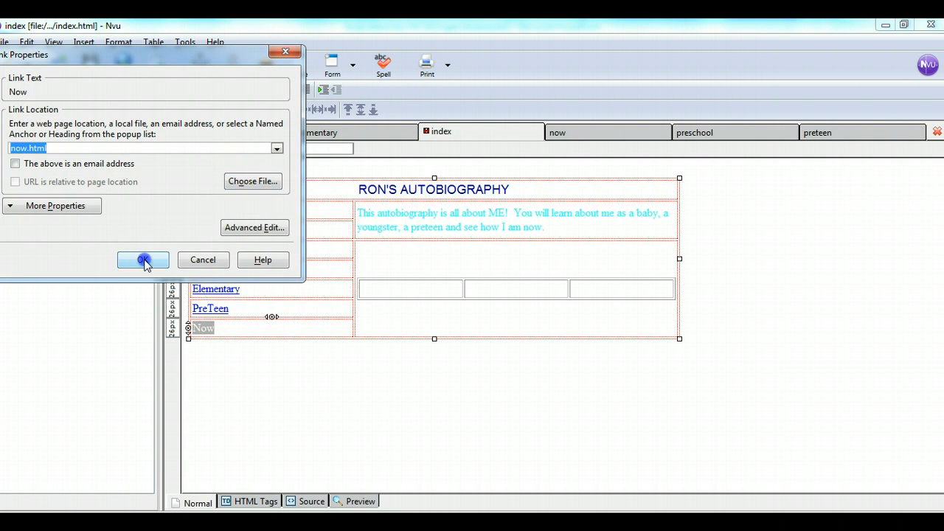
click(143, 260)
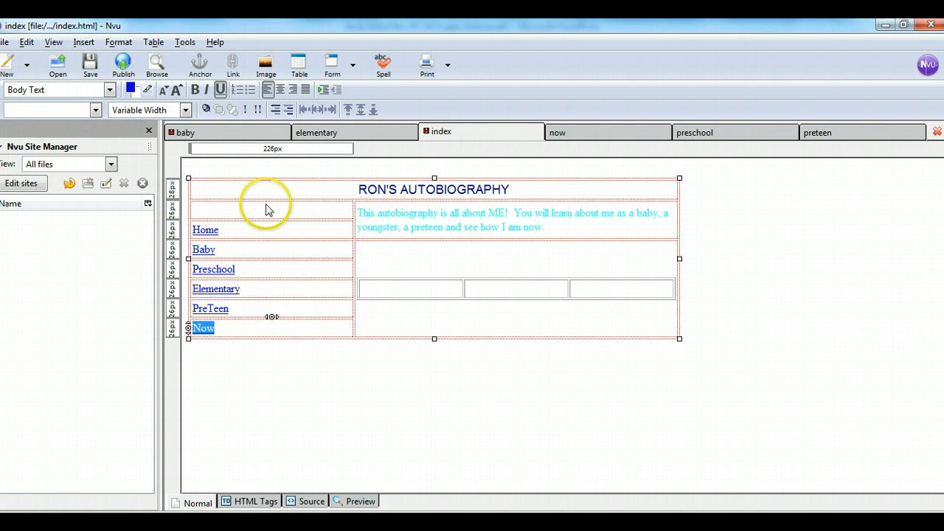
mouse_move(434, 135)
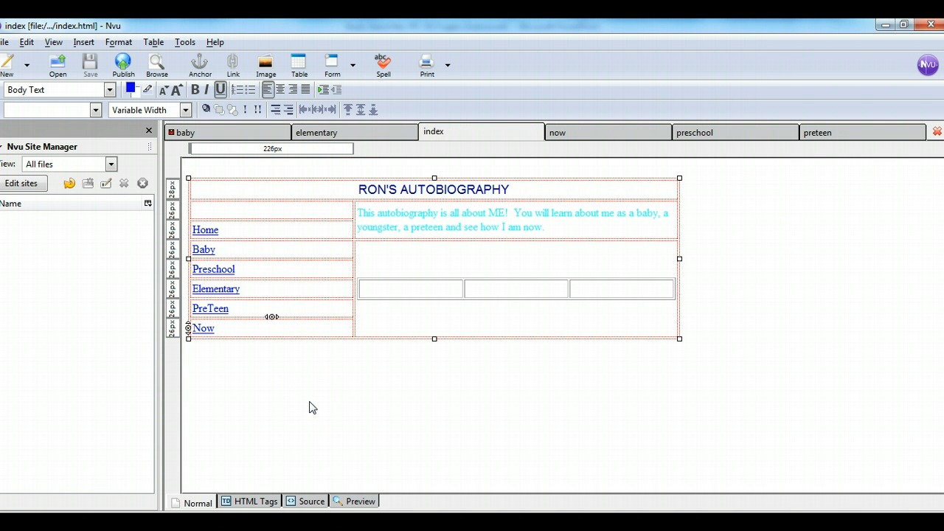
Save index.html and view it in Preview mode.
click(311, 402)
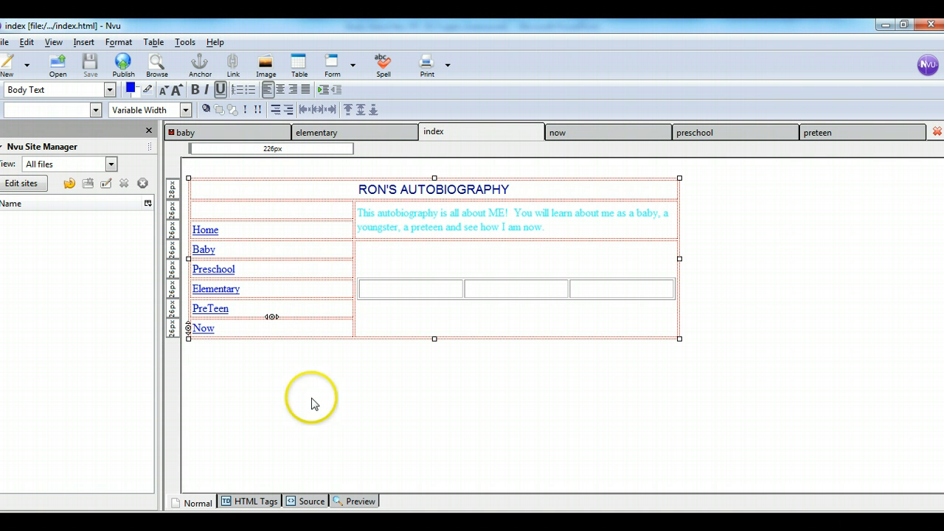
mouse_move(361, 501)
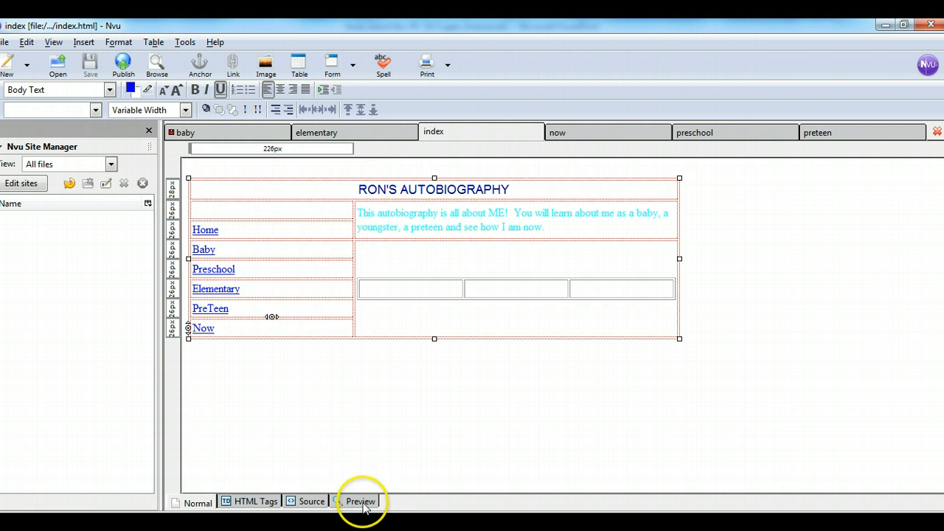
click(361, 501)
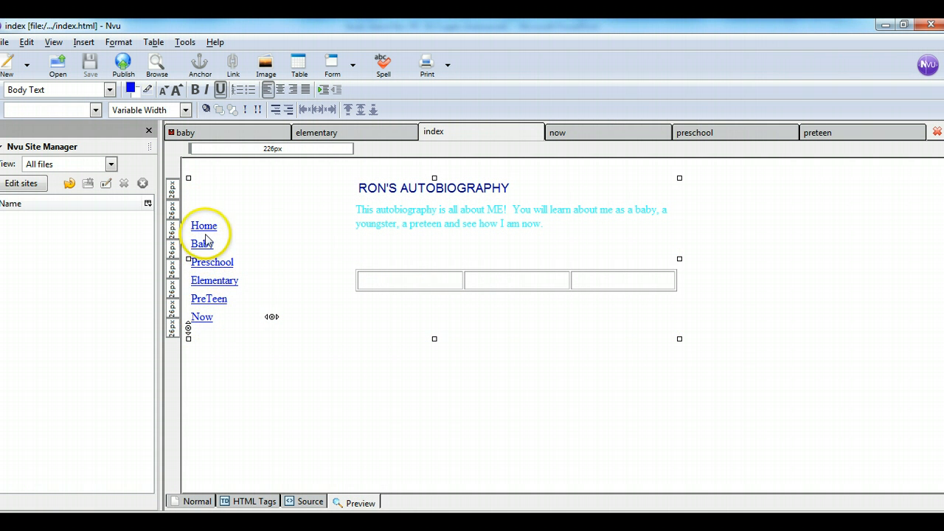
mouse_move(265, 346)
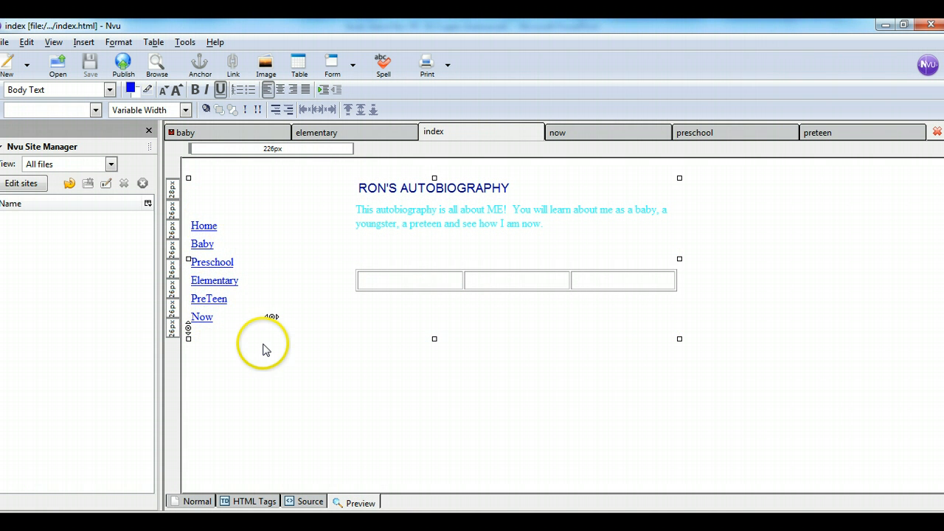
mouse_move(311, 456)
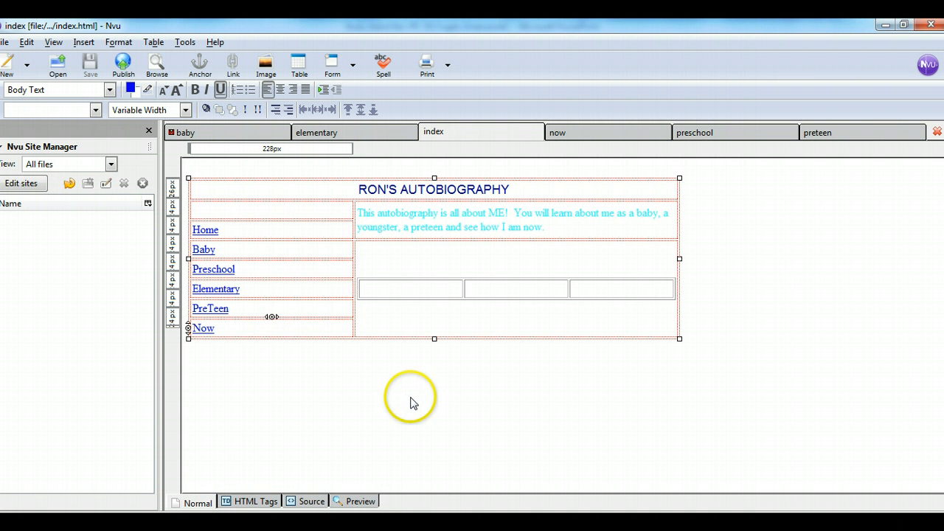
mouse_move(283, 397)
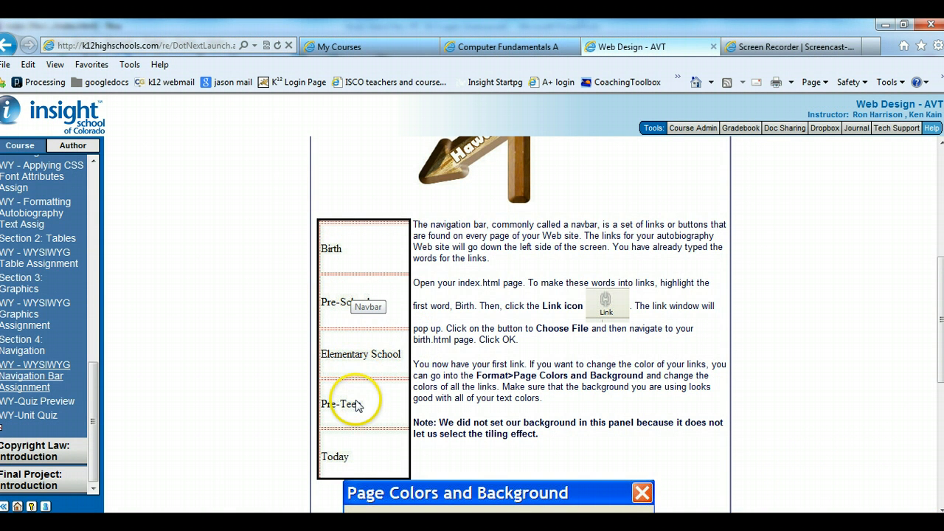
mouse_move(356, 453)
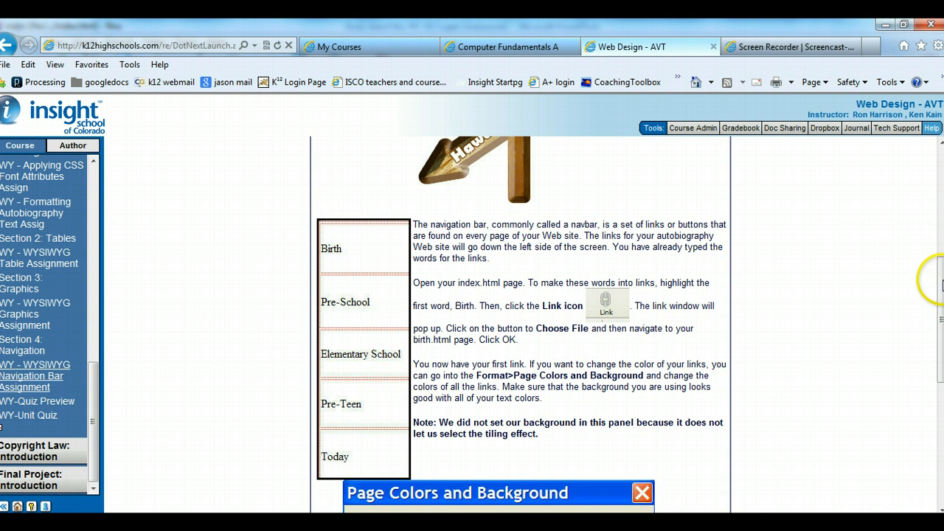
Scroll the lesson down to the Page Colors and Background link-color instructions.
scroll(down, 3)
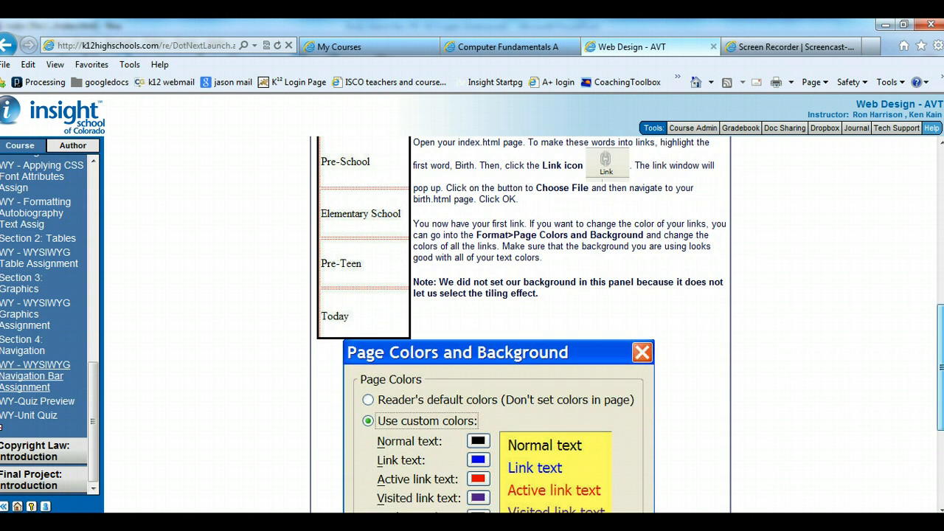
scroll(down, 3)
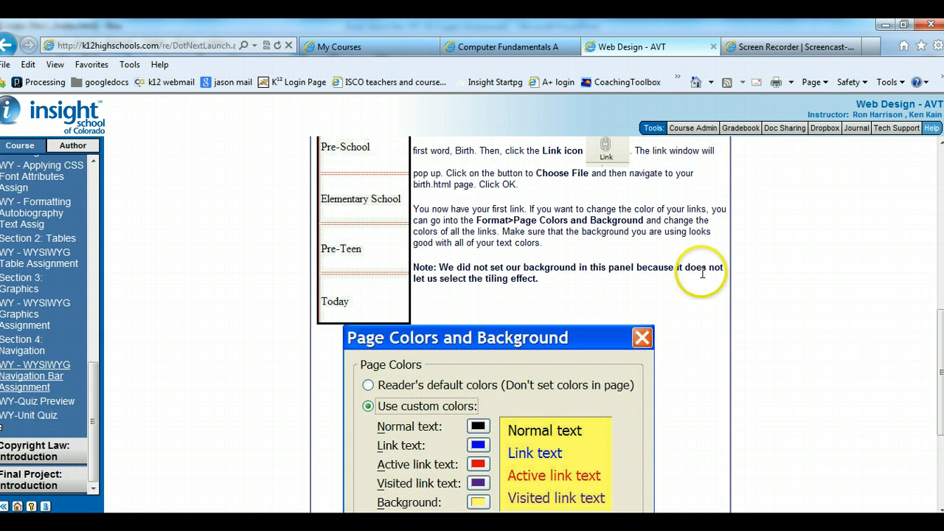
mouse_move(602, 230)
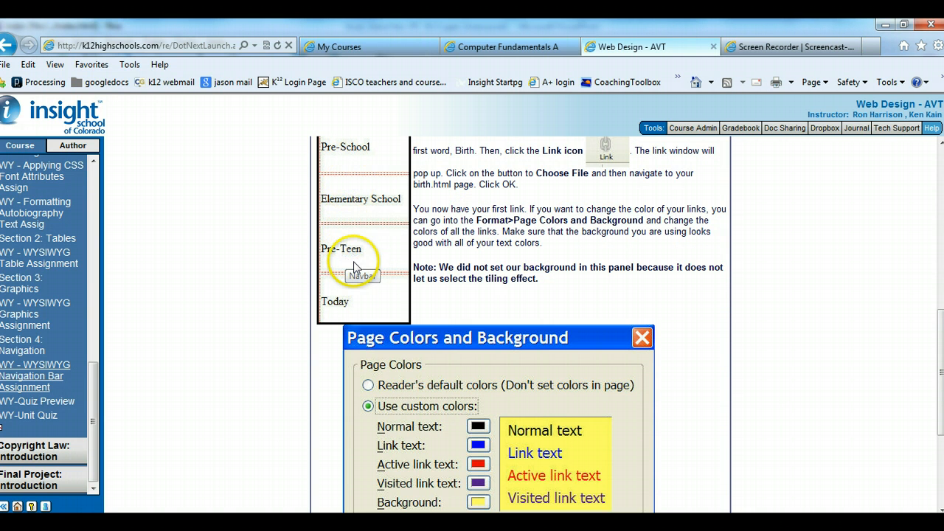
mouse_move(354, 267)
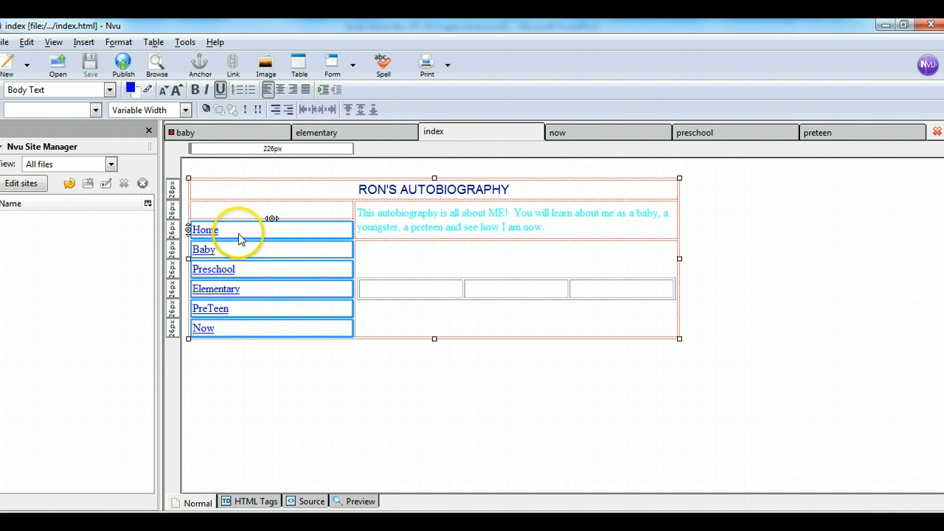
Inspect the Home link's properties and cancel, leaving it on index.html.
double_click(203, 229)
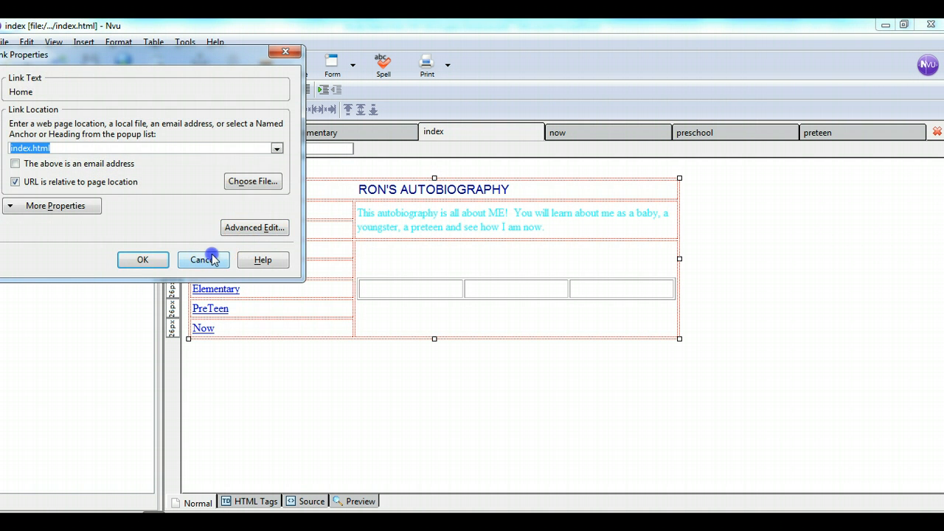
click(203, 260)
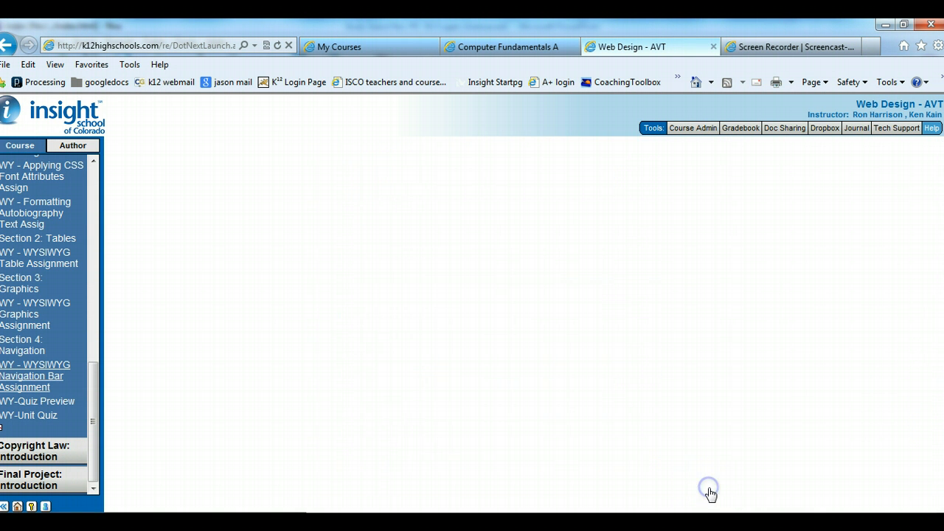
Open Part C in the lesson navigation and scroll down its page.
click(35, 375)
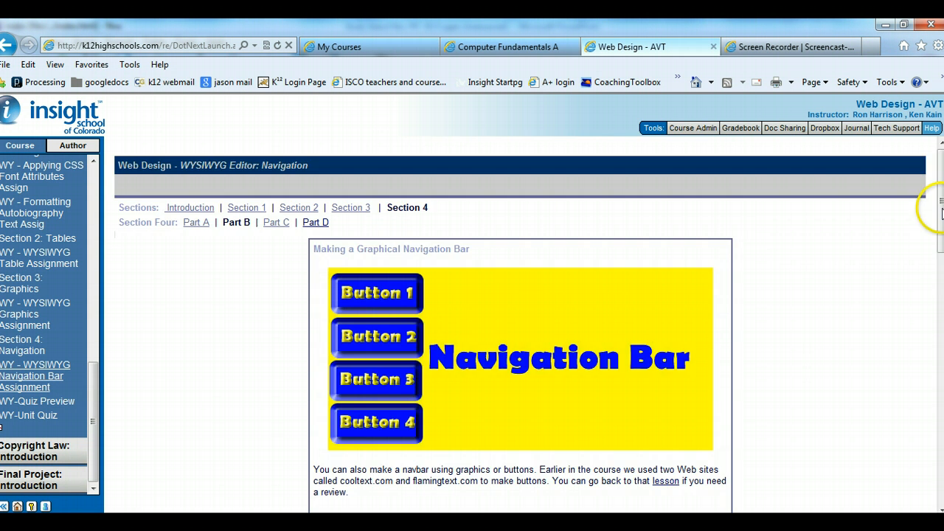
scroll(down, 3)
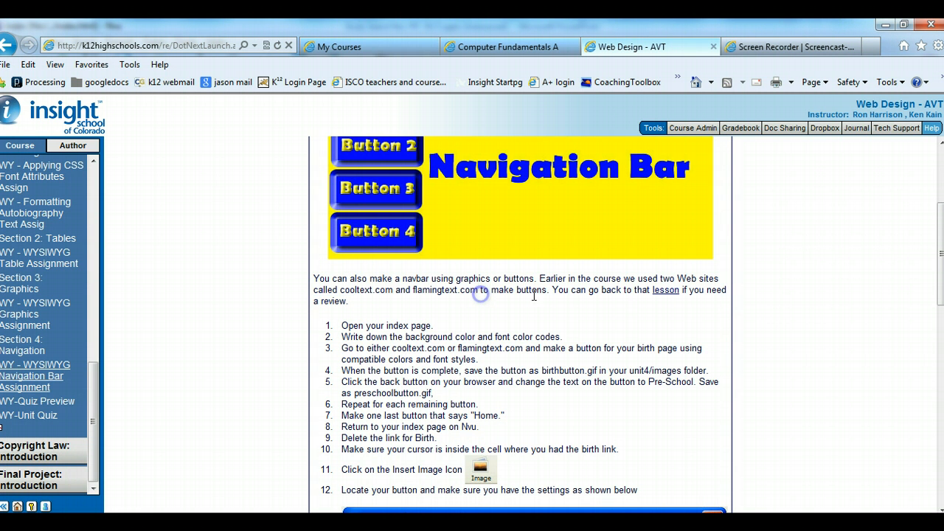
mouse_move(932, 287)
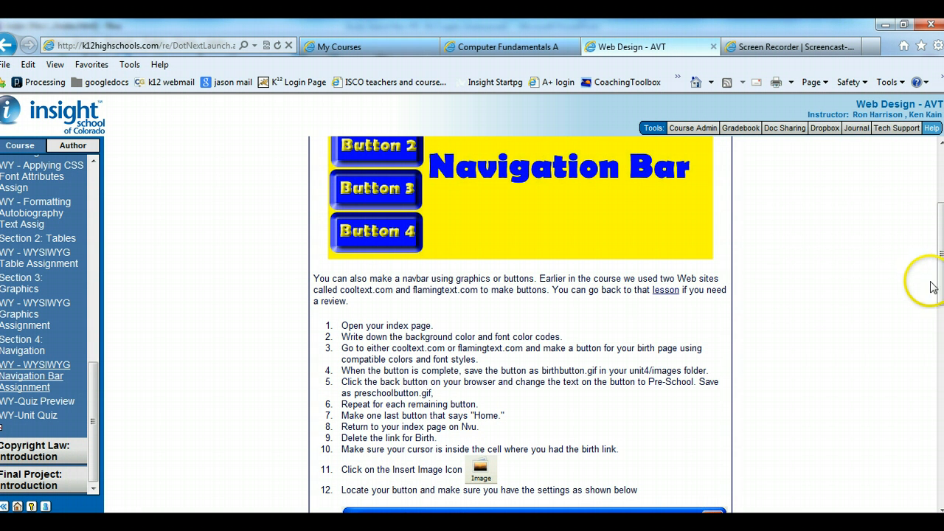
mouse_move(673, 325)
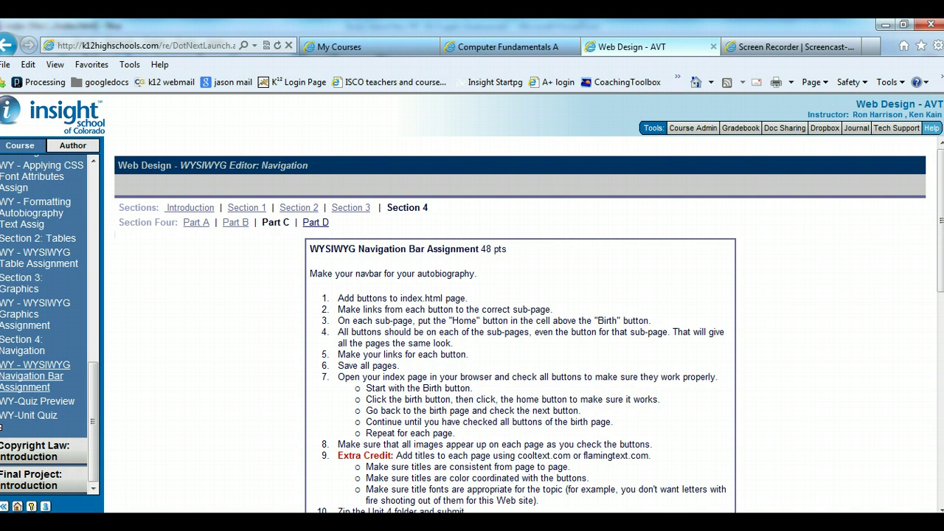
Read the assignment steps, highlighting the line about buttons on index.html.
scroll(down, 3)
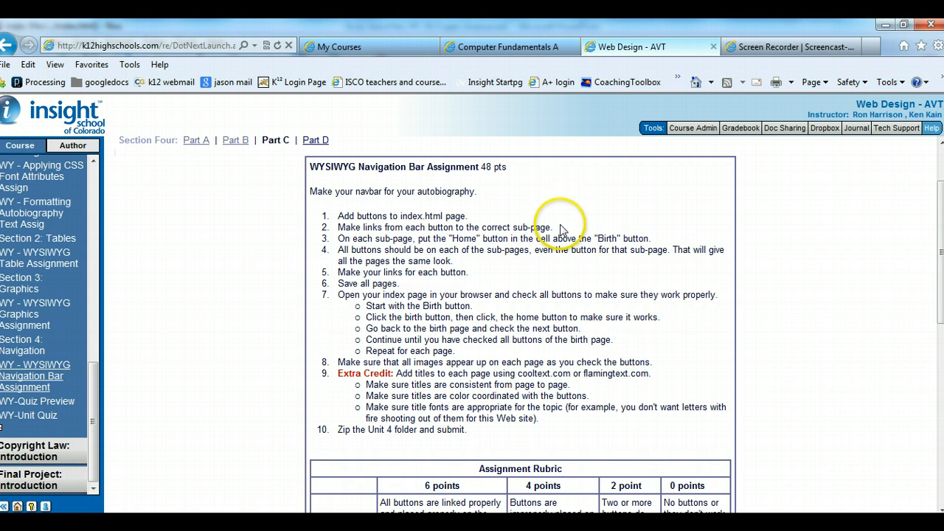
drag(354, 215, 466, 216)
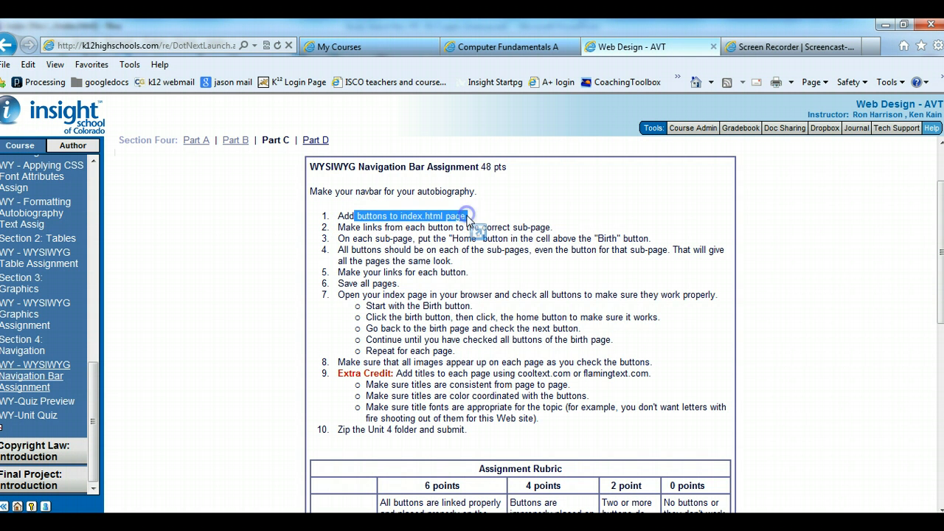
click(410, 215)
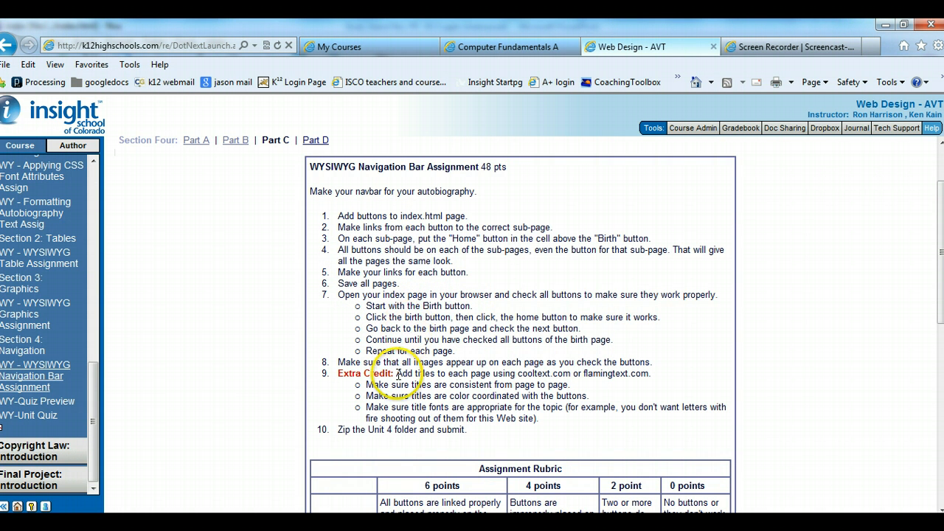
drag(396, 374, 546, 429)
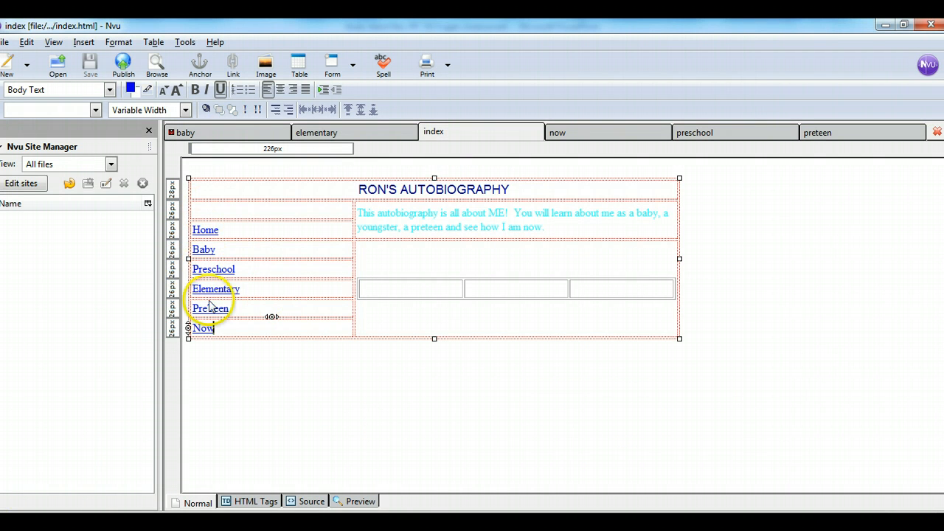
Switch through the page tabs to the baby page and link Home to index.html.
click(317, 132)
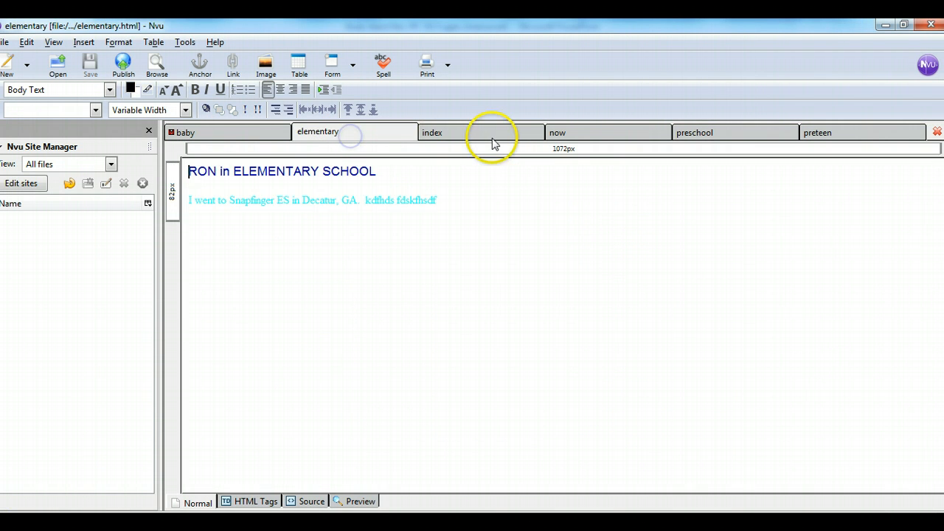
click(559, 132)
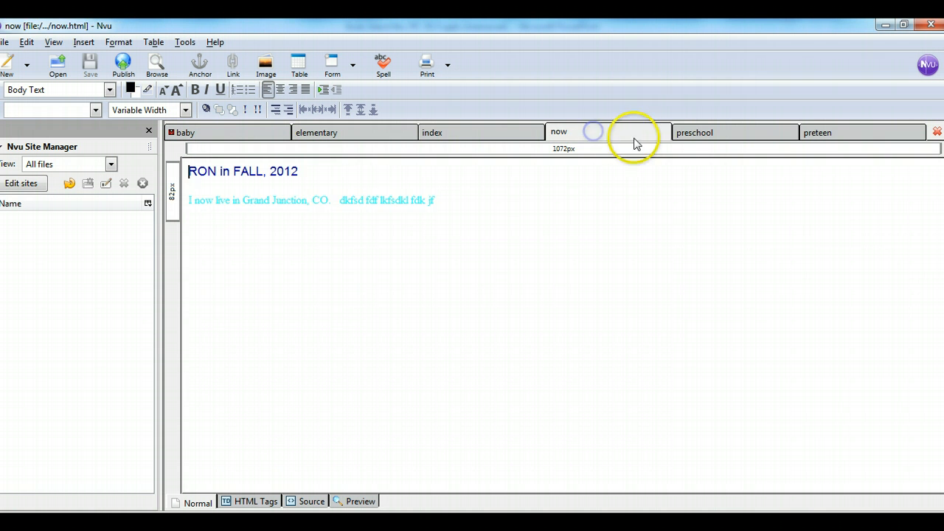
click(715, 133)
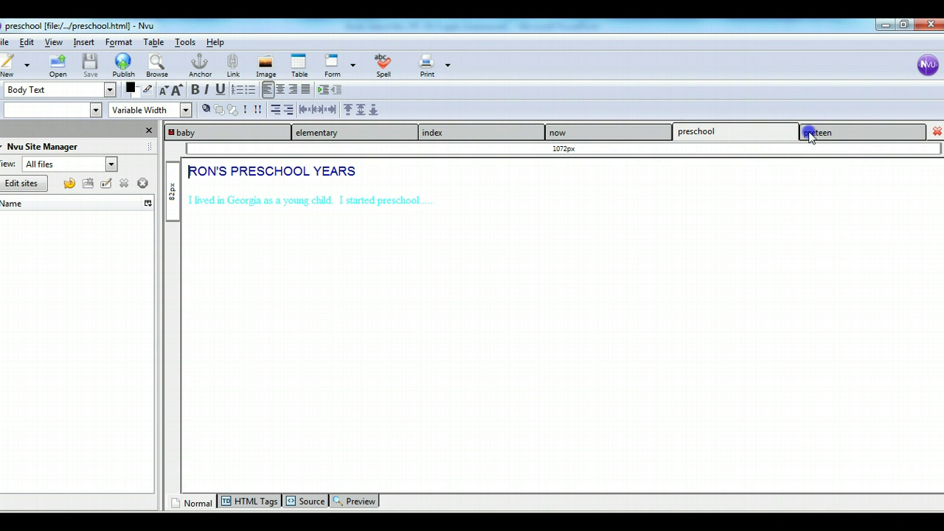
click(185, 132)
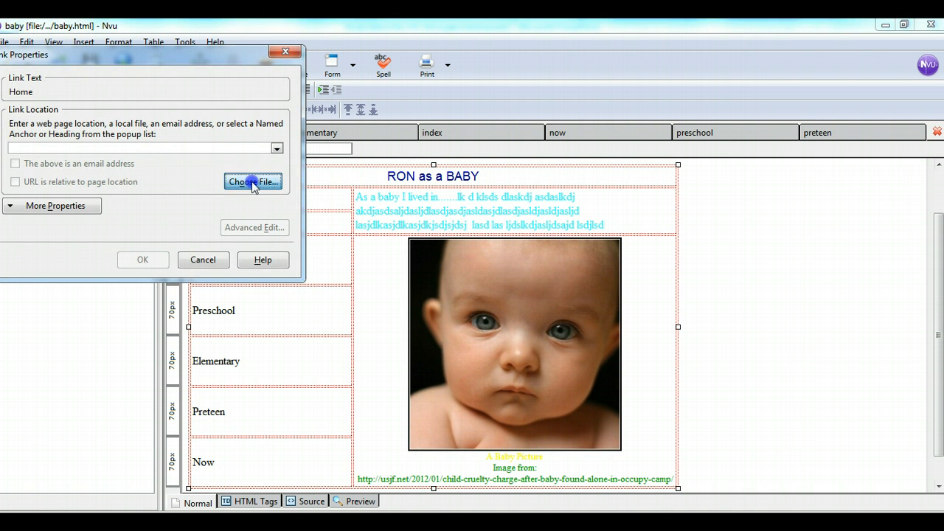
click(253, 181)
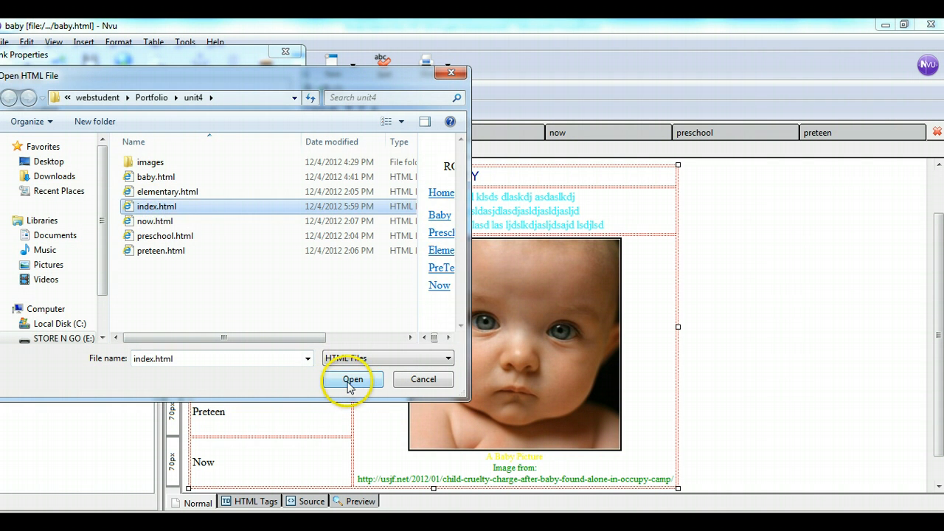
click(352, 379)
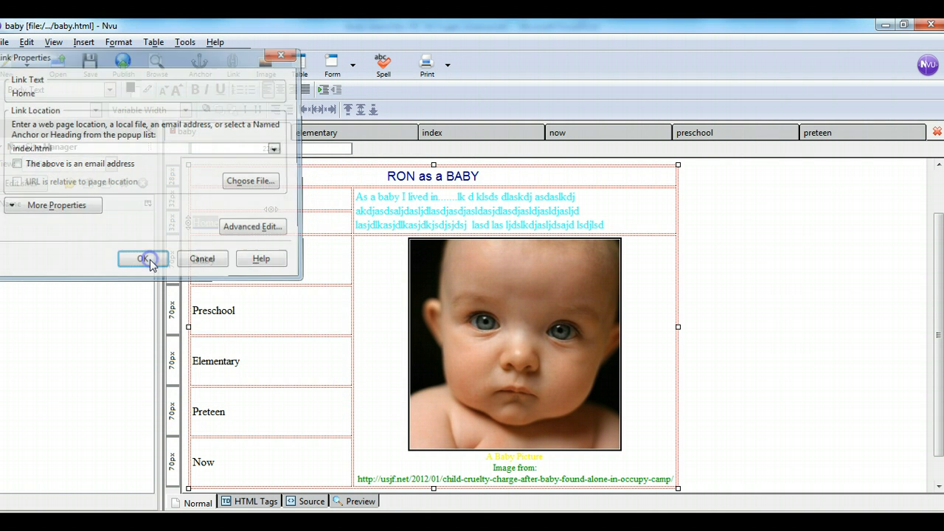
click(143, 258)
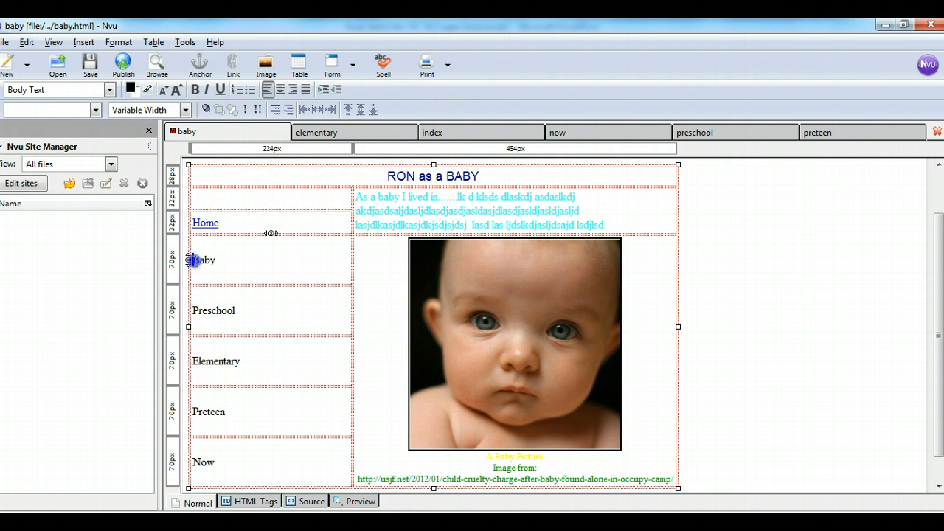
Link the word Baby to baby.html.
double_click(203, 260)
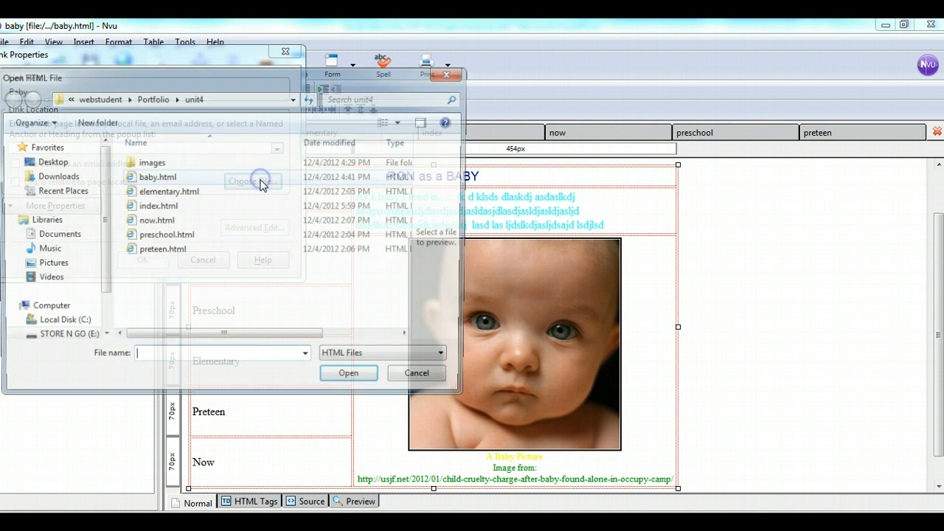
click(155, 177)
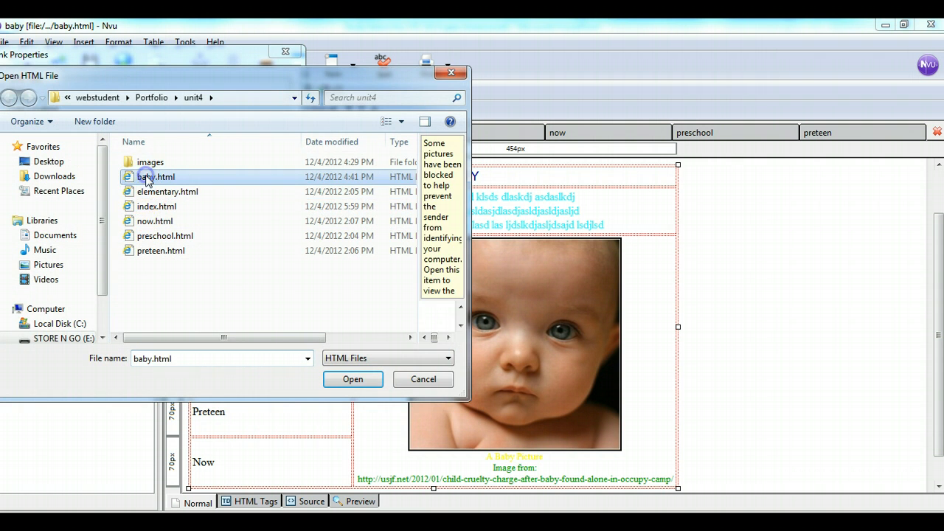
click(353, 379)
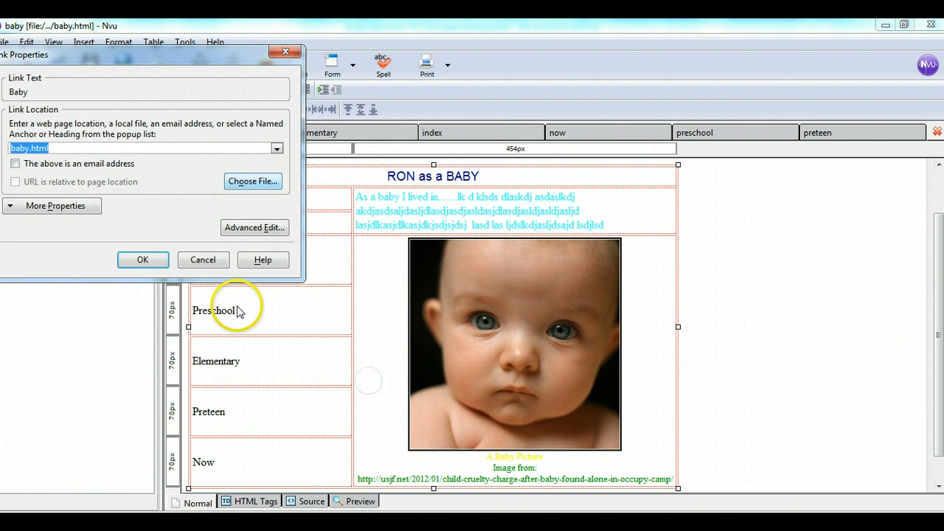
click(143, 260)
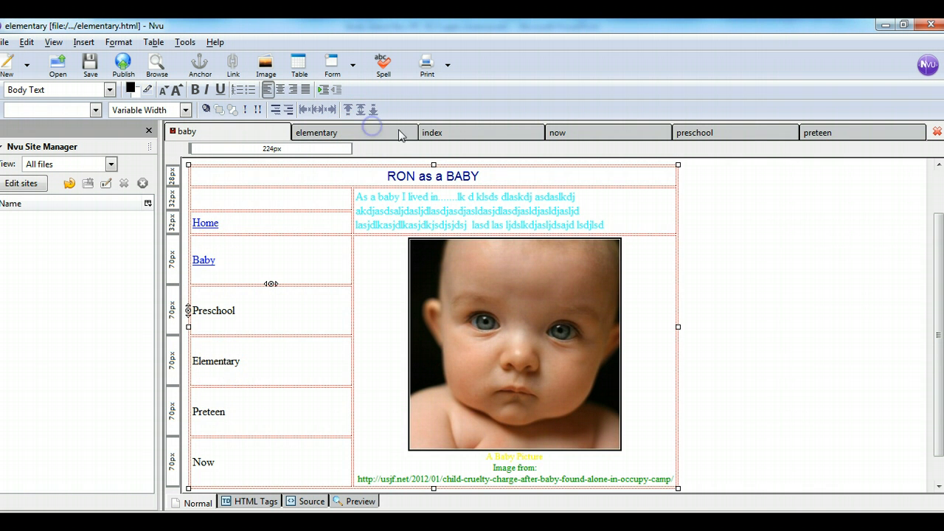
click(433, 132)
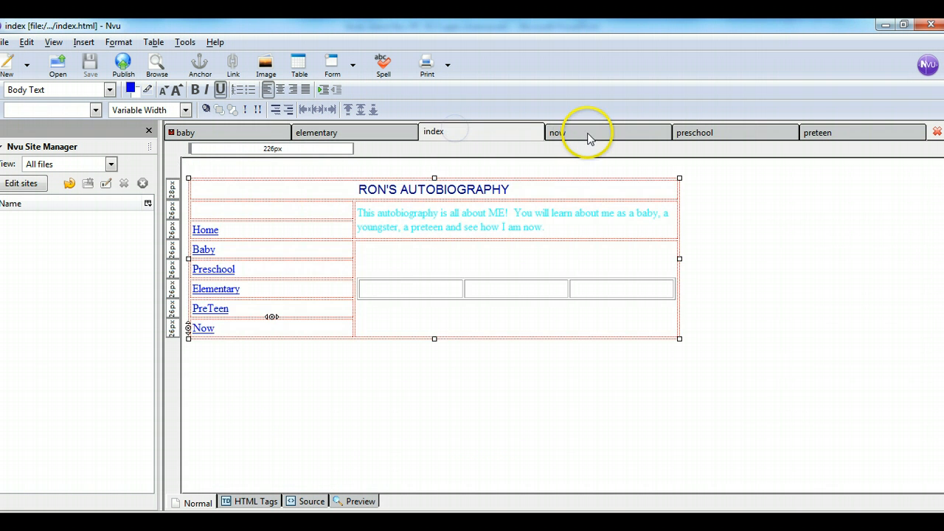
click(696, 132)
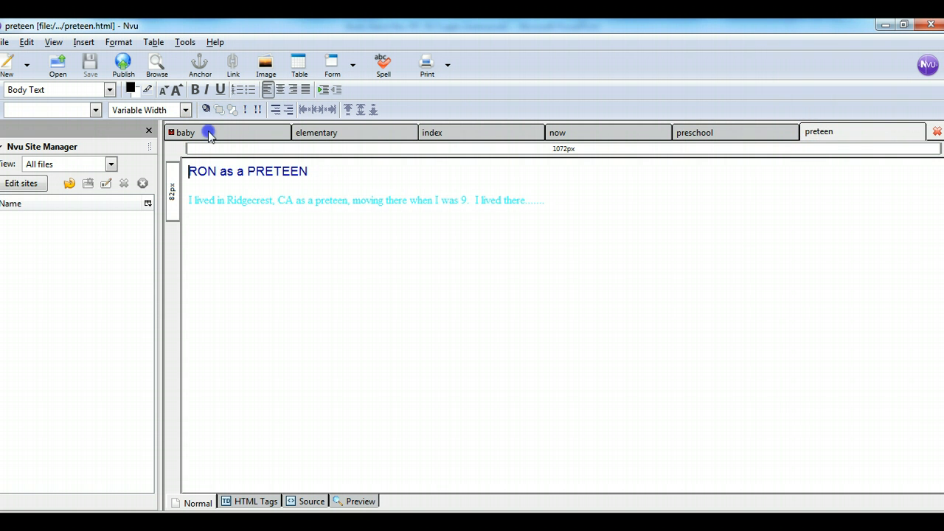
click(184, 132)
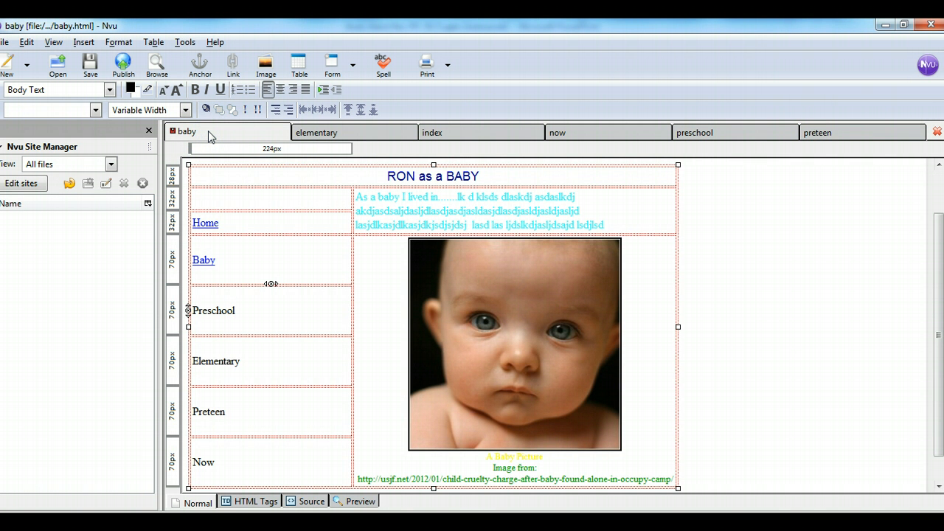
click(235, 309)
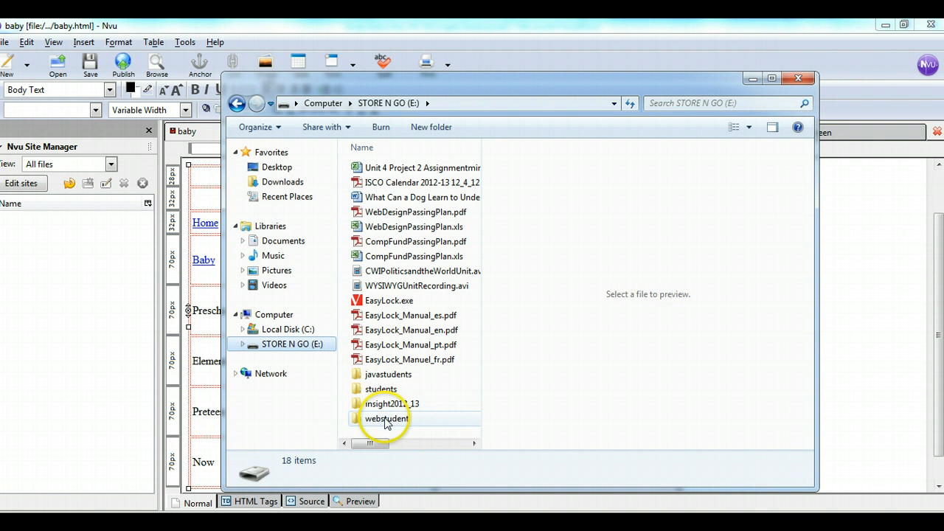
Browse webstudent > Portfolio > unit4 > images, then back up to Portfolio.
click(387, 419)
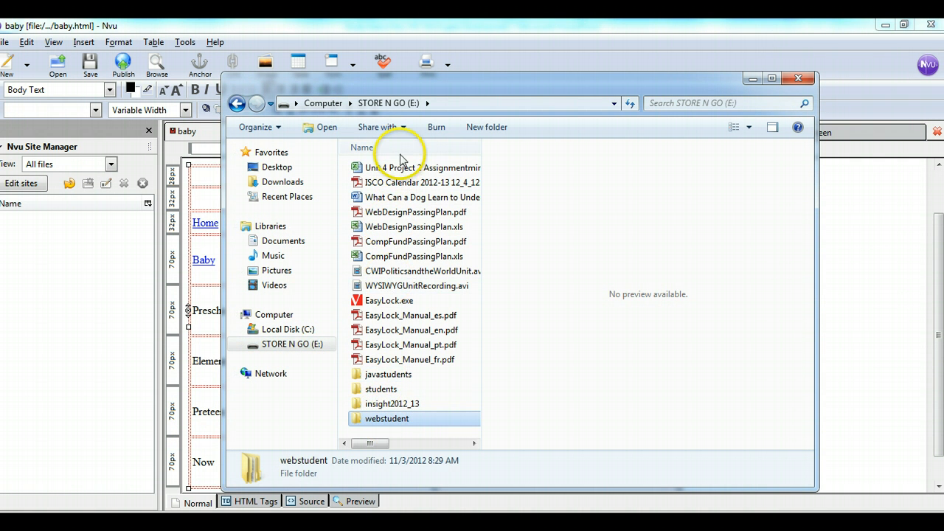
double_click(387, 418)
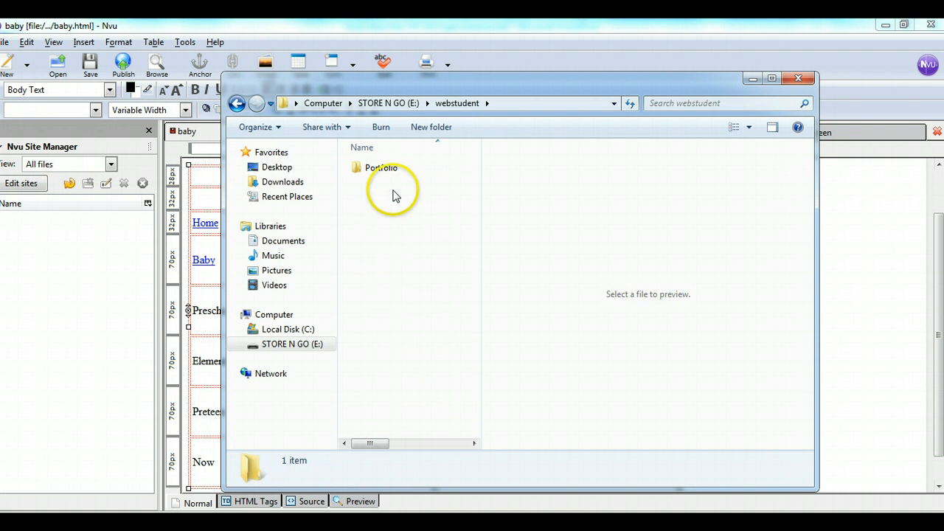
double_click(381, 167)
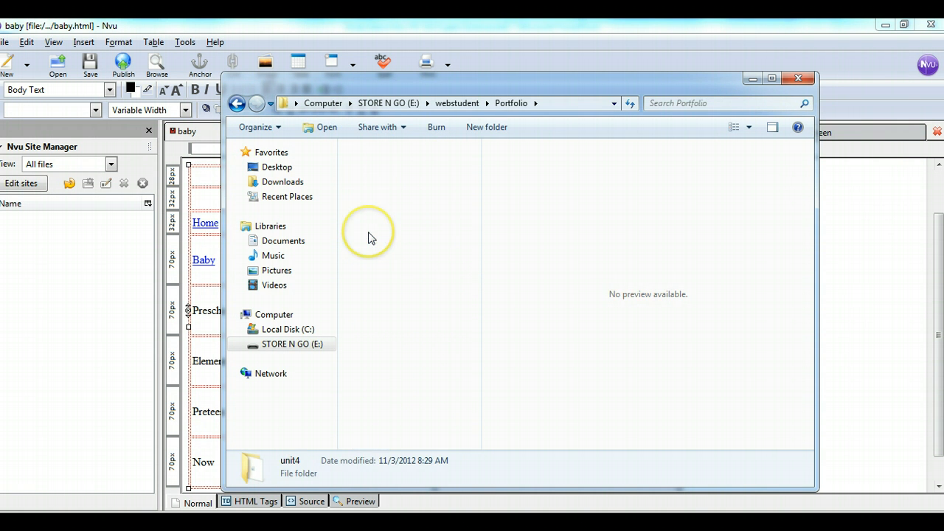
double_click(289, 467)
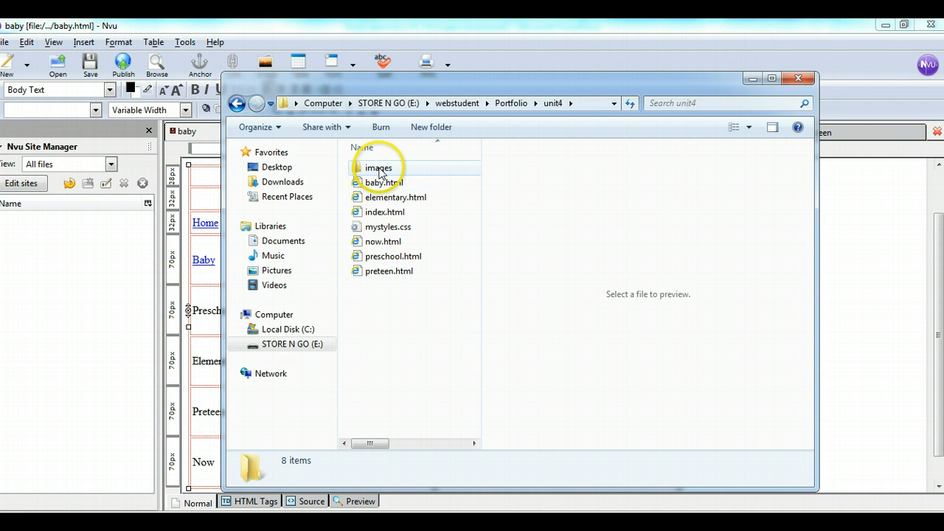
double_click(379, 168)
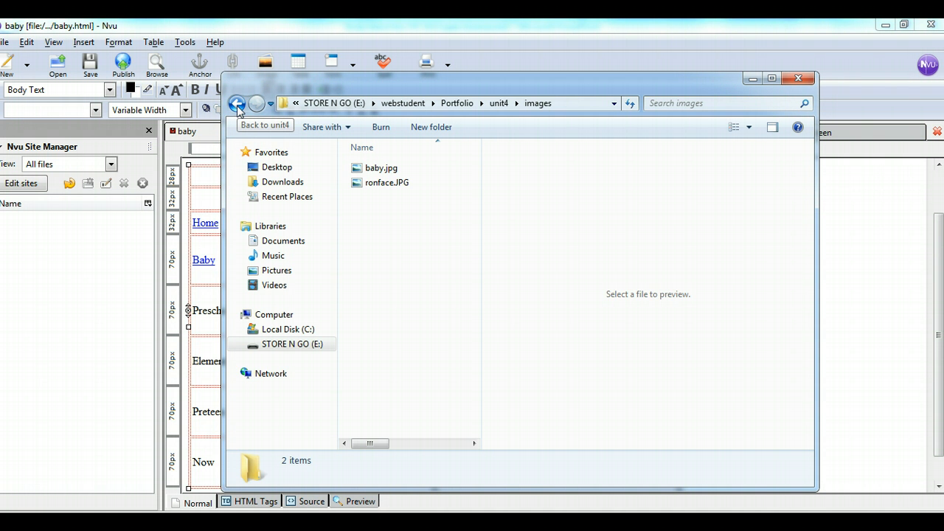
click(237, 103)
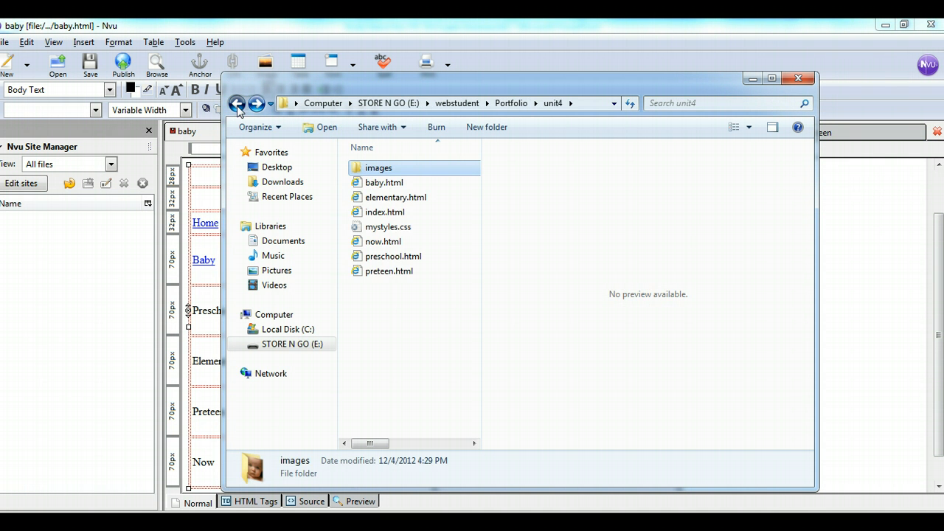
click(238, 103)
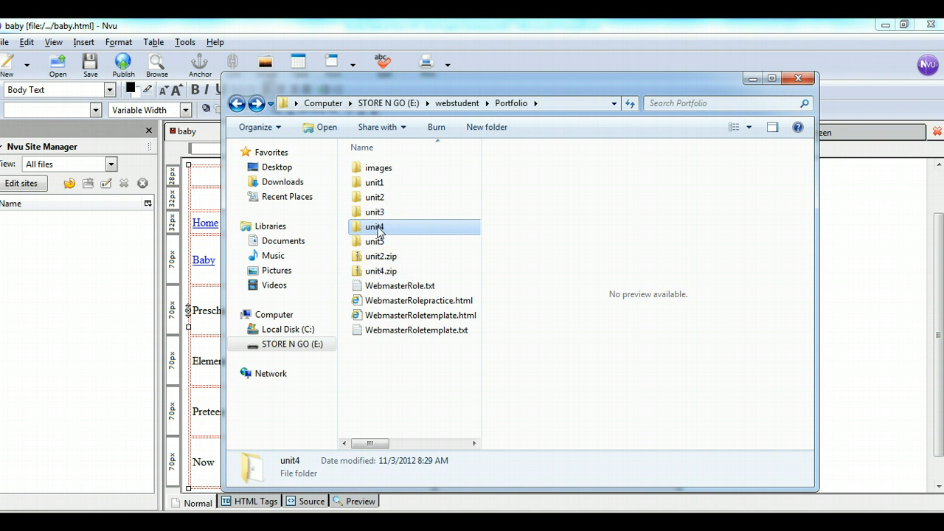
Compress the unit4 folder into unit4.zip and close the Explorer window.
right_click(371, 226)
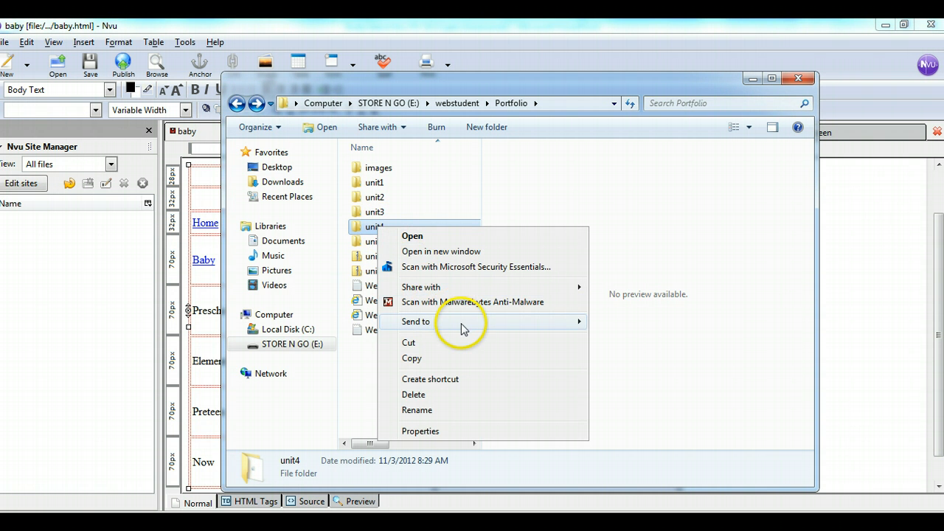
click(639, 341)
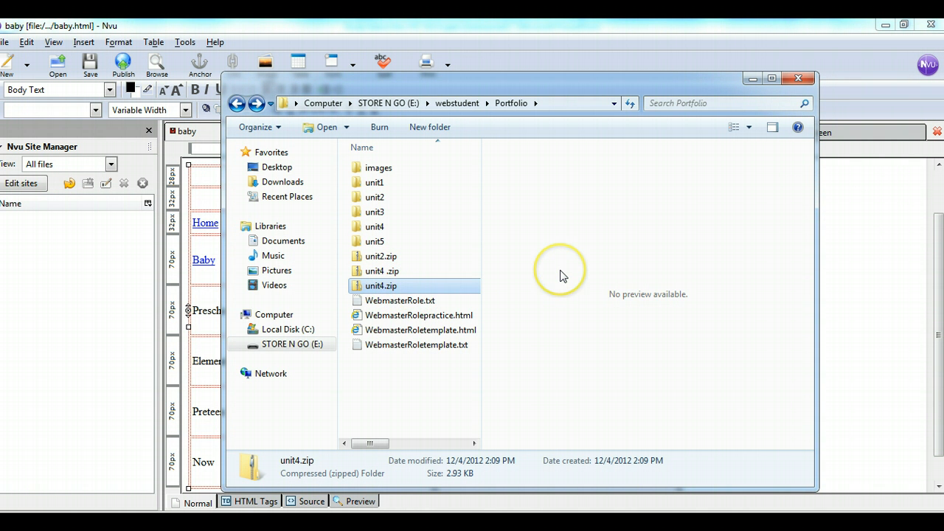
mouse_move(744, 163)
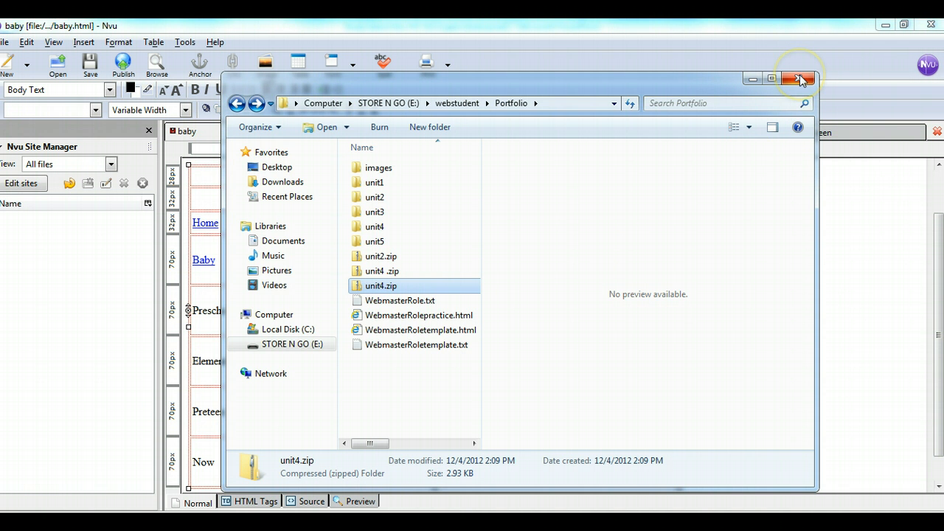
click(819, 71)
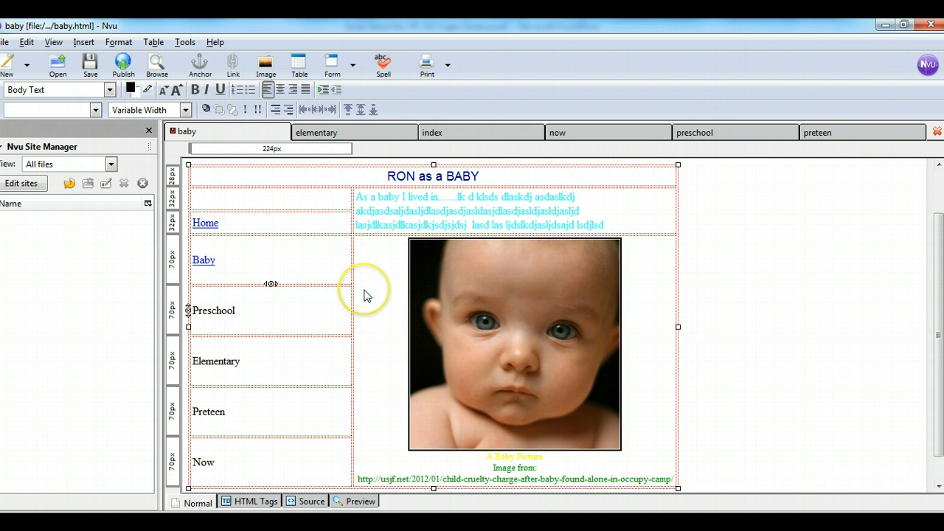
Review the Nvu baby page while Explorer reopens on the STORE N GO (E:) drive.
click(235, 309)
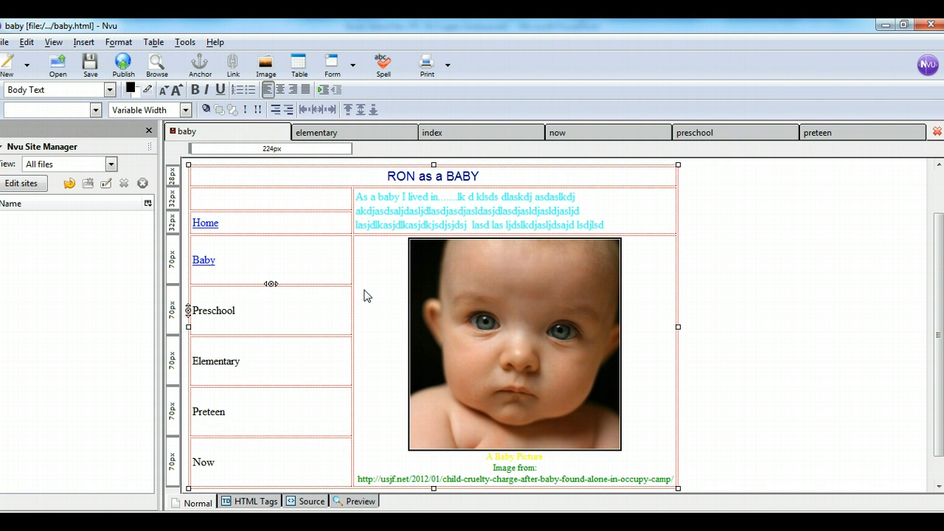
click(235, 310)
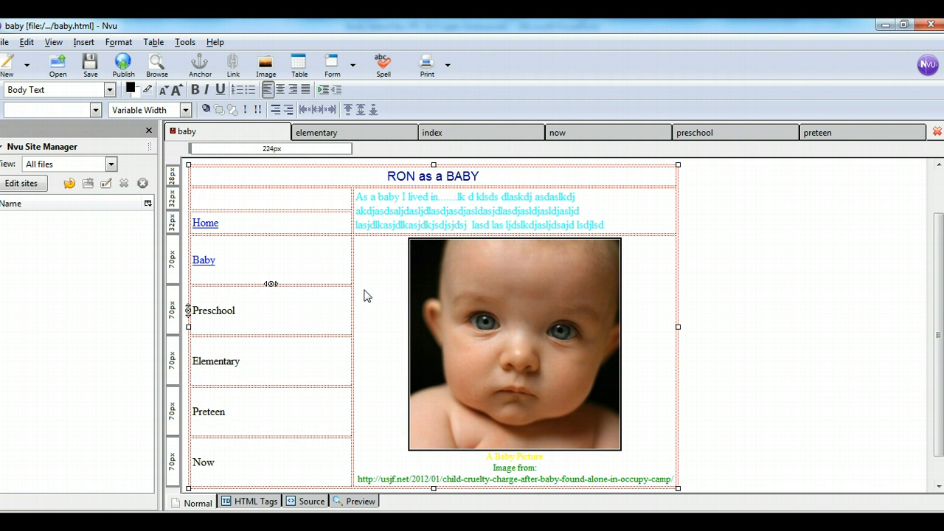
click(232, 310)
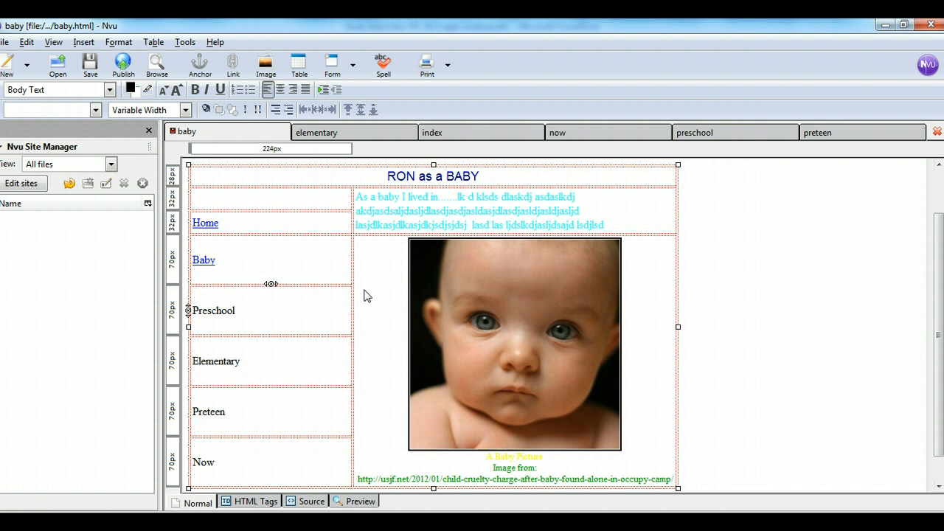
click(236, 310)
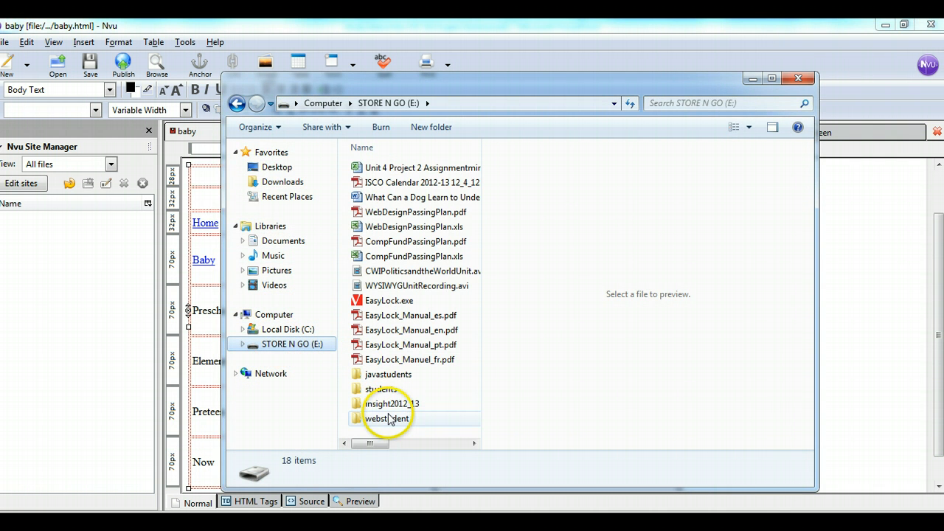
Check unit4's images folder for baby.jpg and ronface.JPG, then return to unit4.
double_click(385, 418)
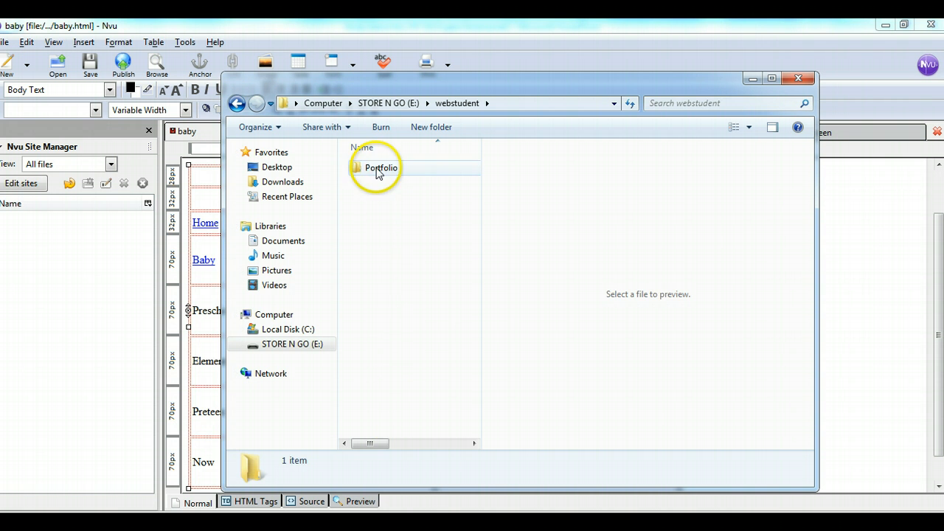
double_click(378, 168)
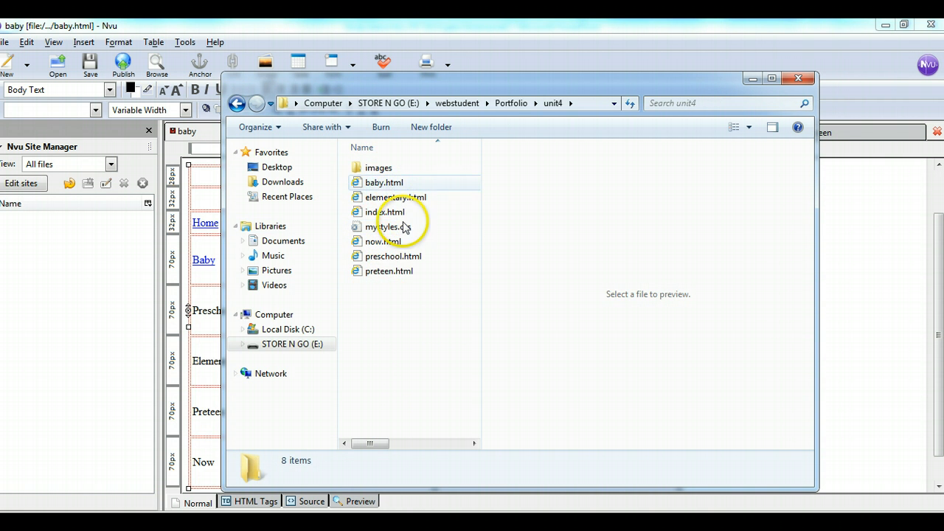
mouse_move(389, 271)
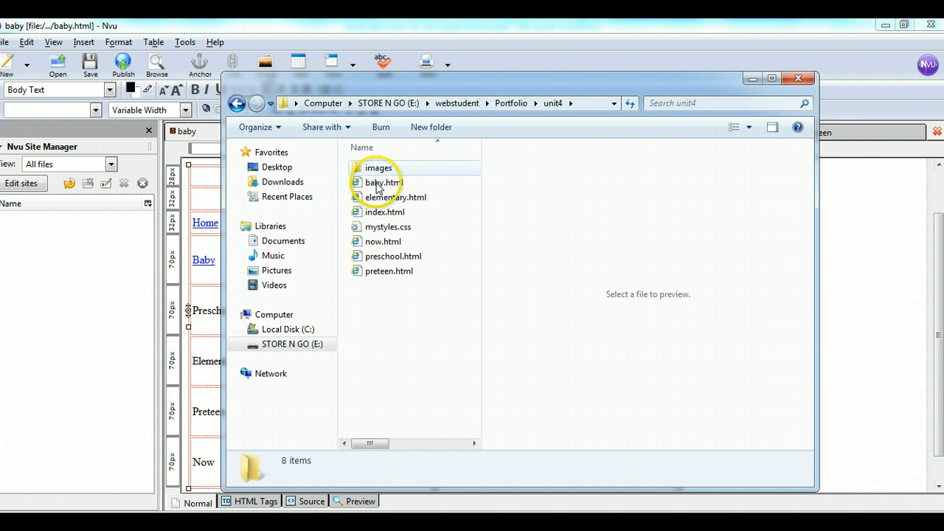
click(378, 168)
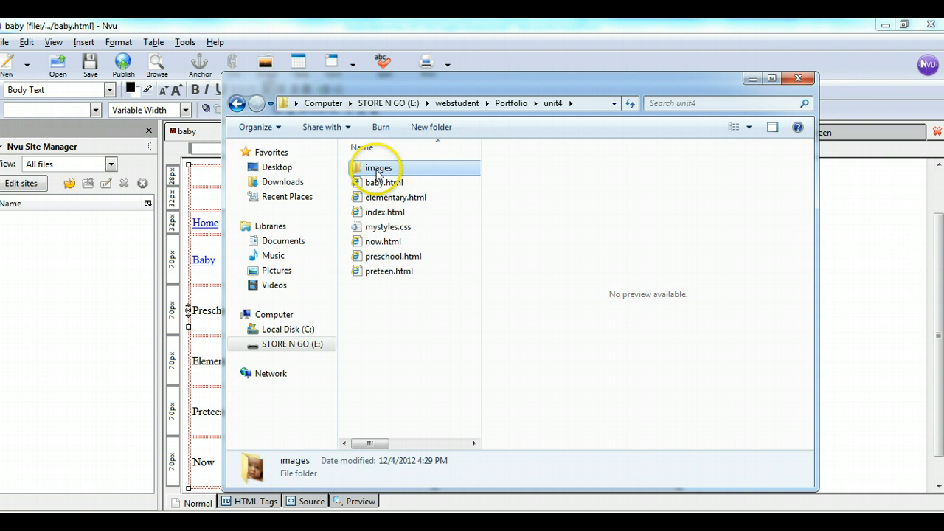
double_click(377, 167)
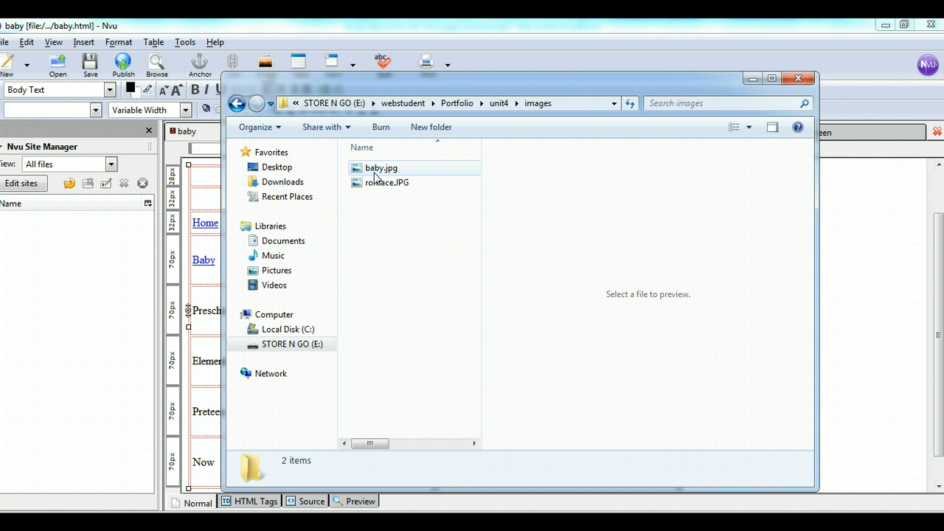
mouse_move(296, 144)
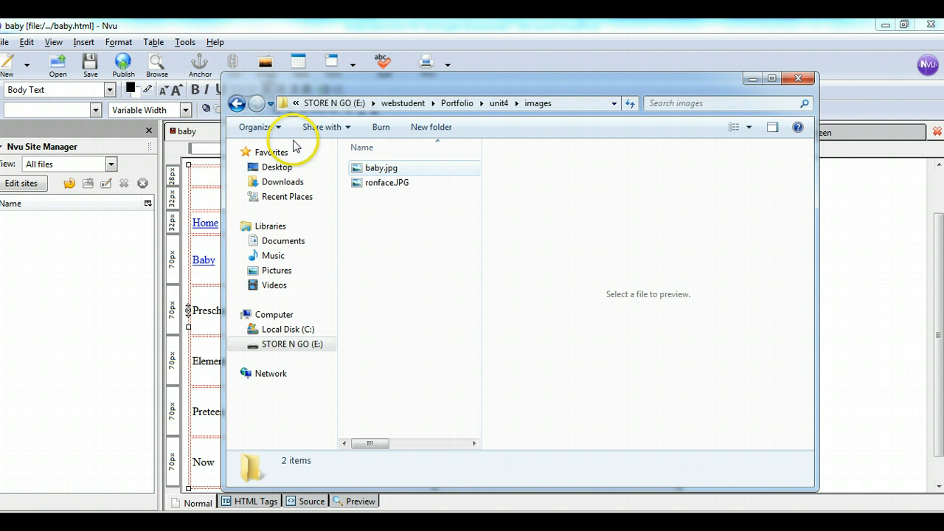
mouse_move(237, 103)
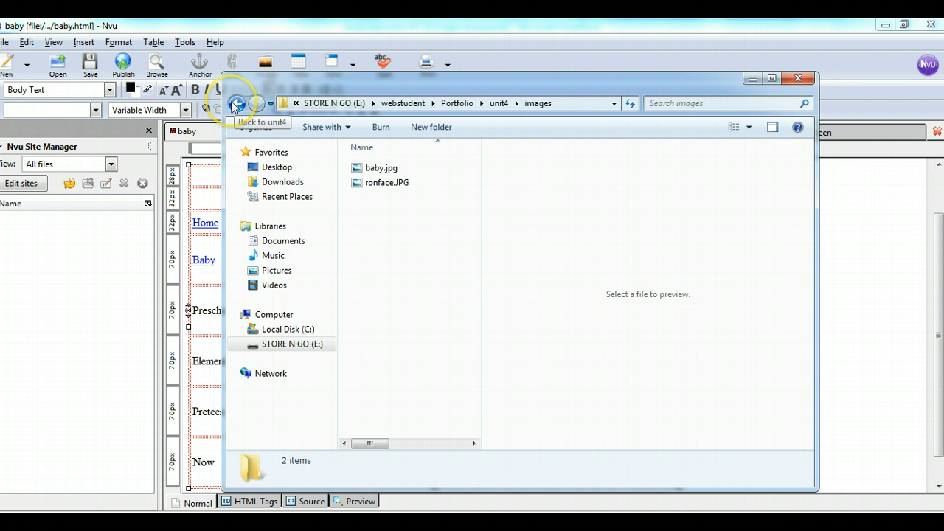
click(235, 102)
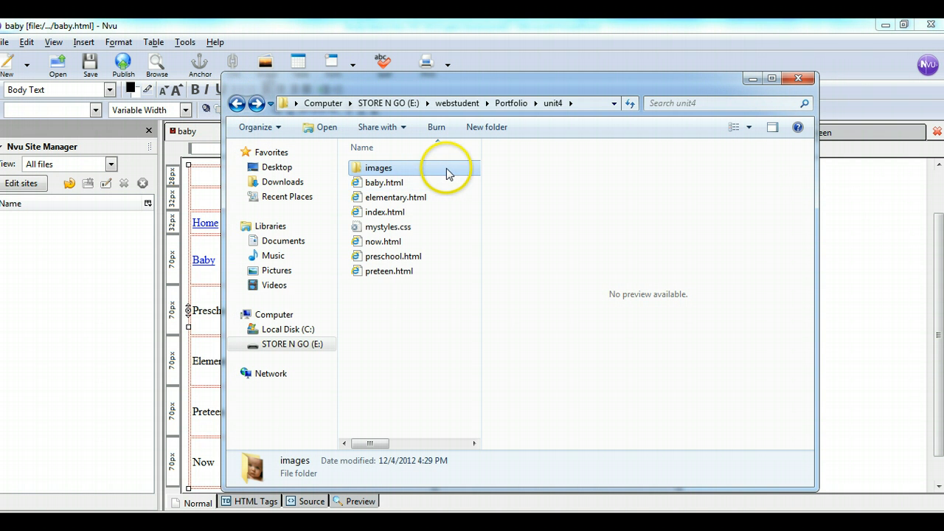
mouse_move(449, 172)
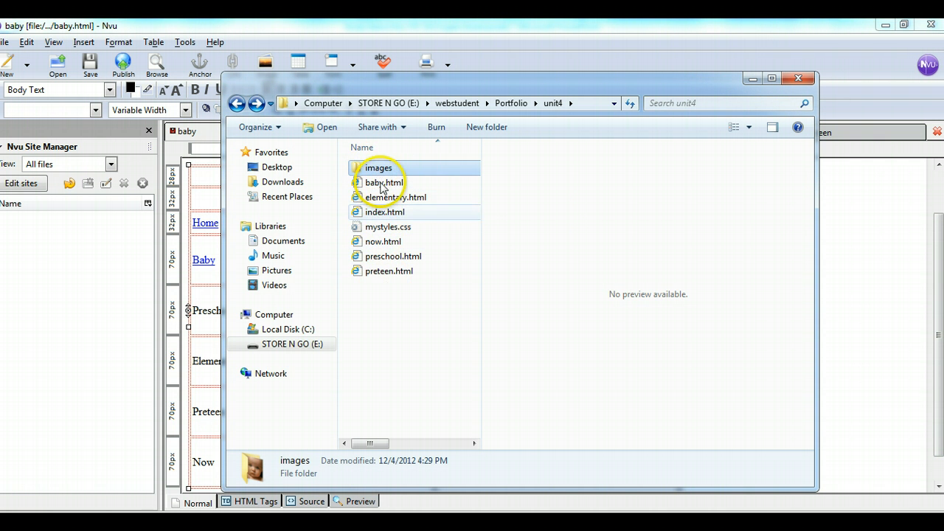
mouse_move(765, 99)
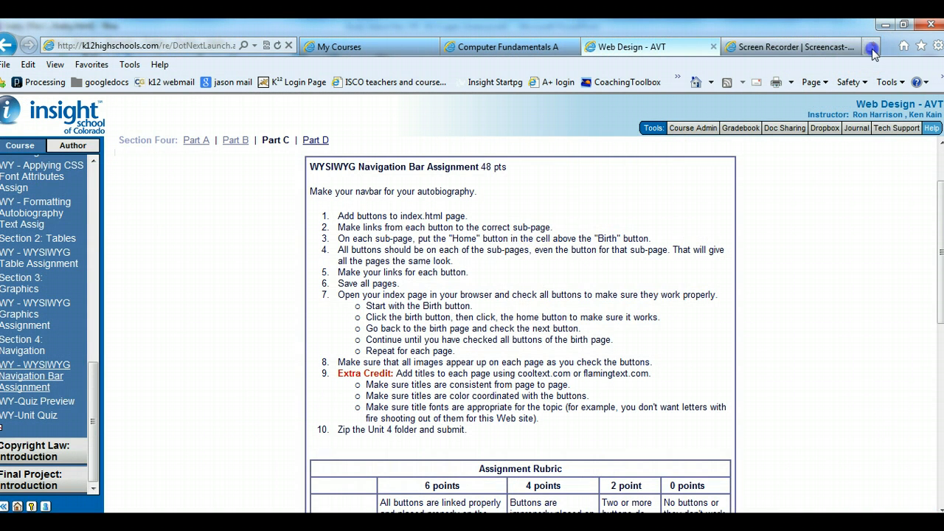
Open Portfolio > unit4 > index.html in a new Internet Explorer tab.
click(872, 48)
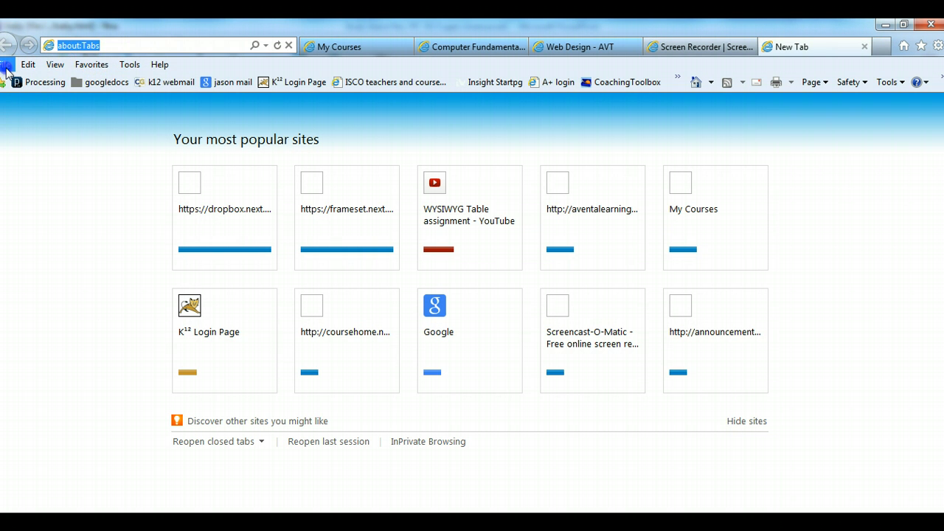
click(7, 64)
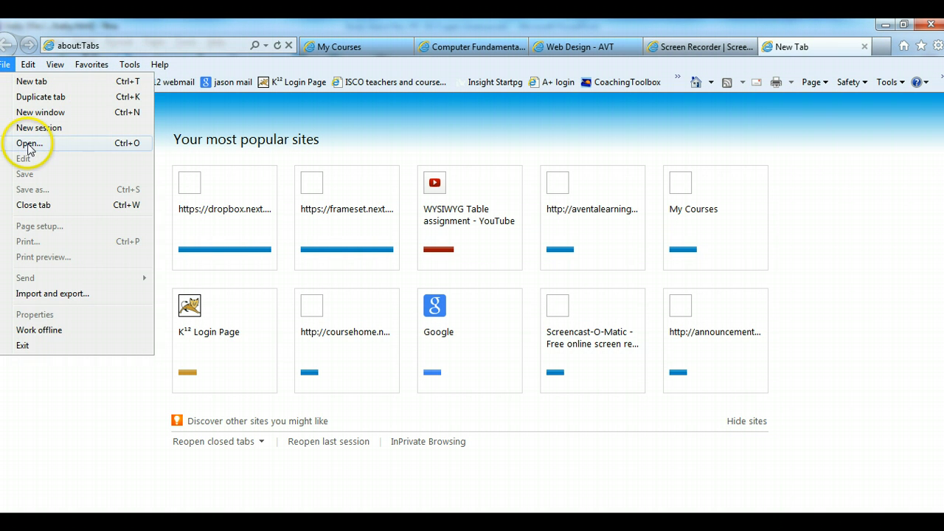
click(28, 143)
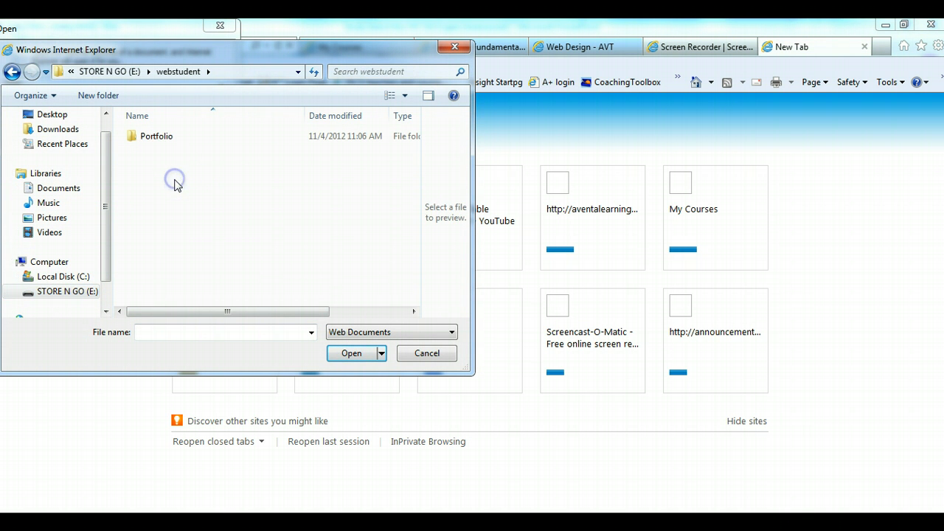
double_click(155, 136)
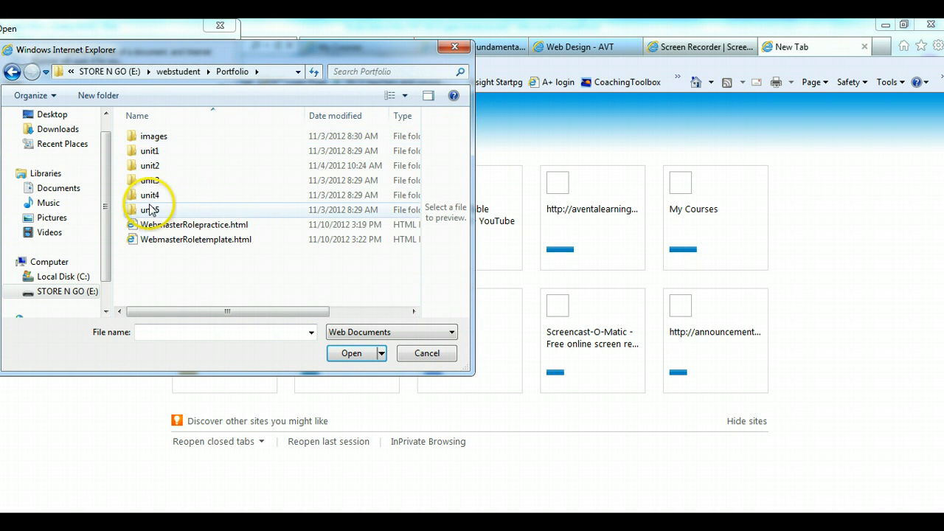
double_click(150, 195)
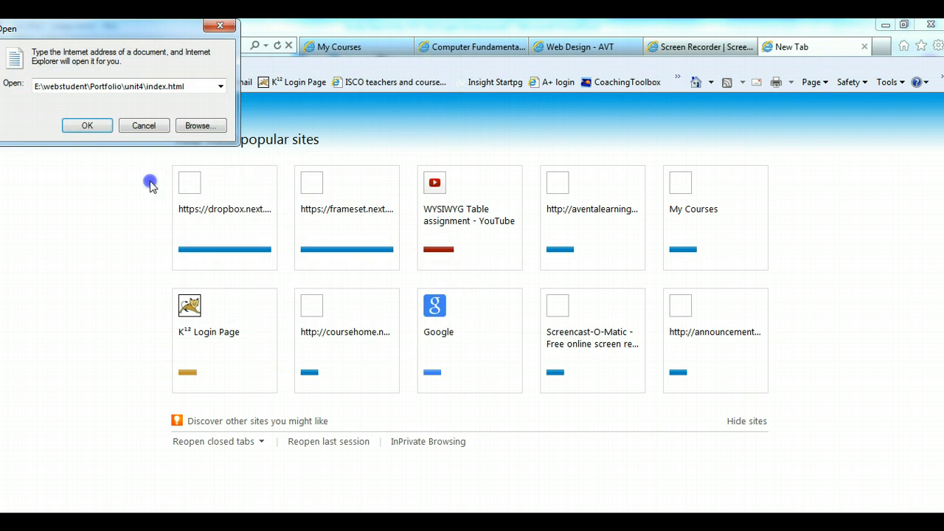
click(87, 125)
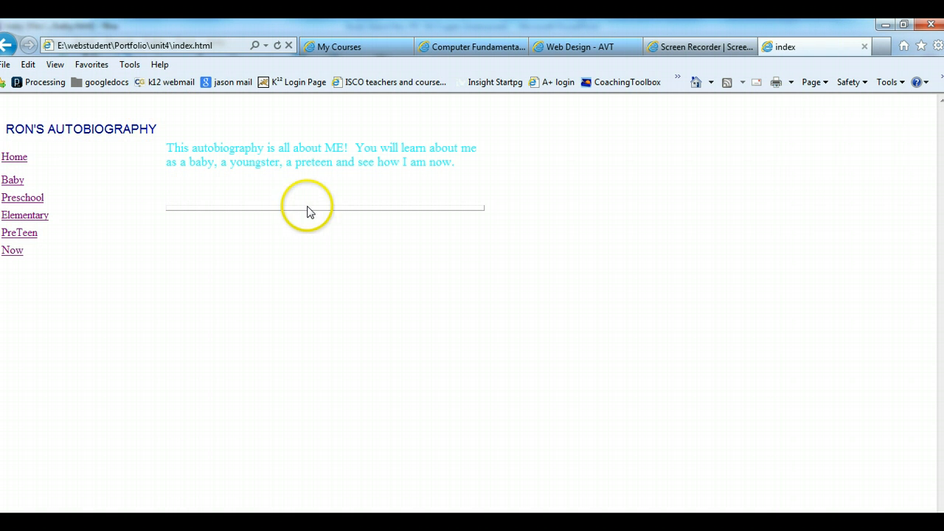
mouse_move(298, 214)
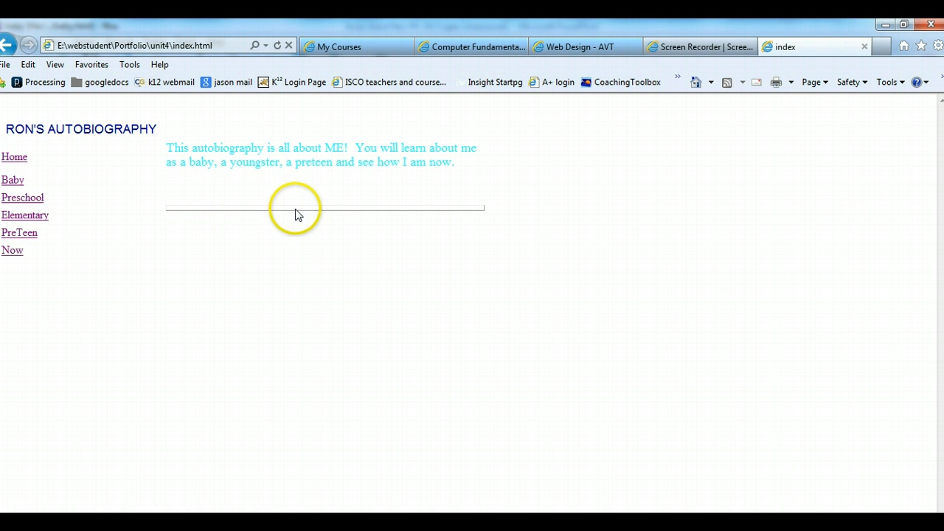
mouse_move(63, 162)
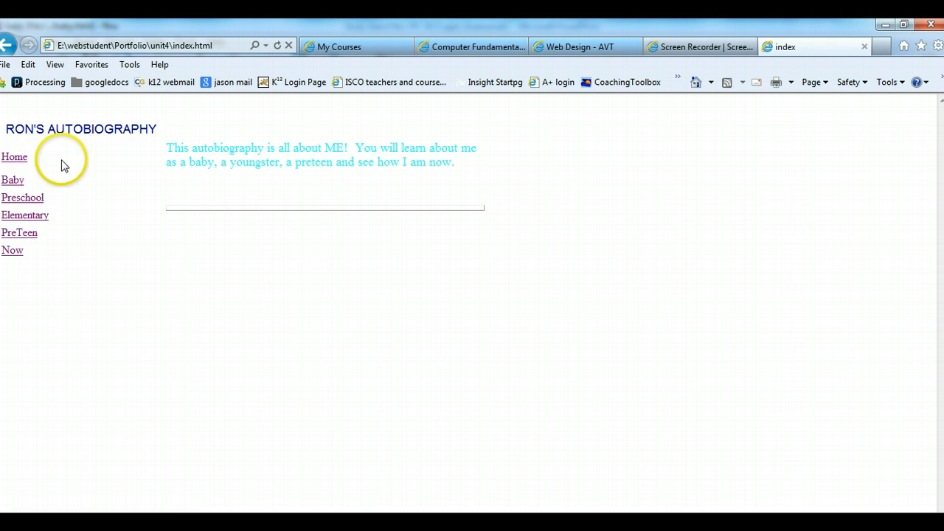
Follow the Baby link from the index page to baby.html.
click(13, 179)
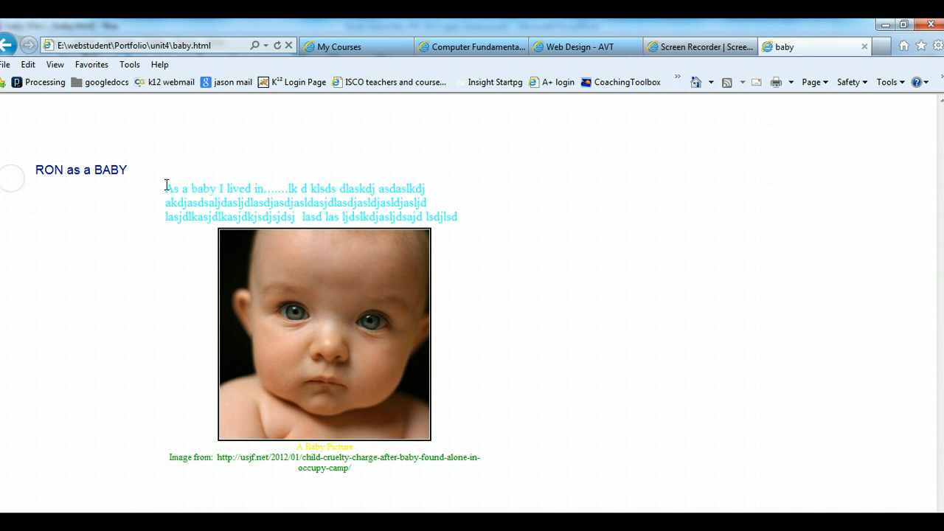
mouse_move(264, 260)
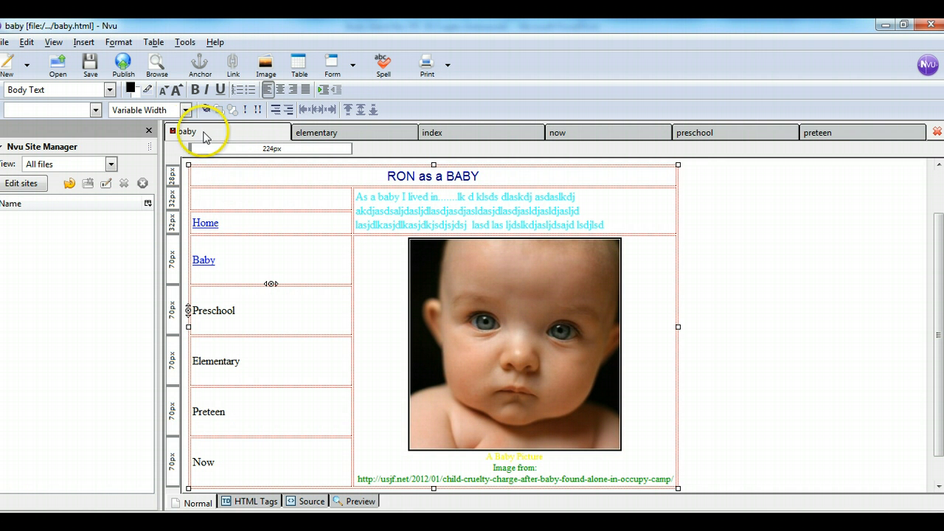
Bring up the baby page document in Nvu.
click(235, 311)
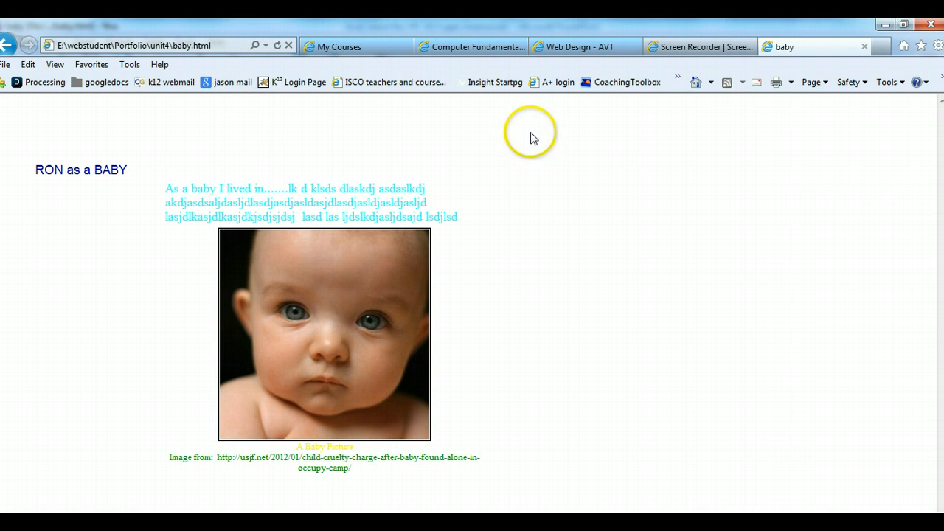
Refresh baby.html, then test Home and Baby links twice between index and baby pages.
click(278, 45)
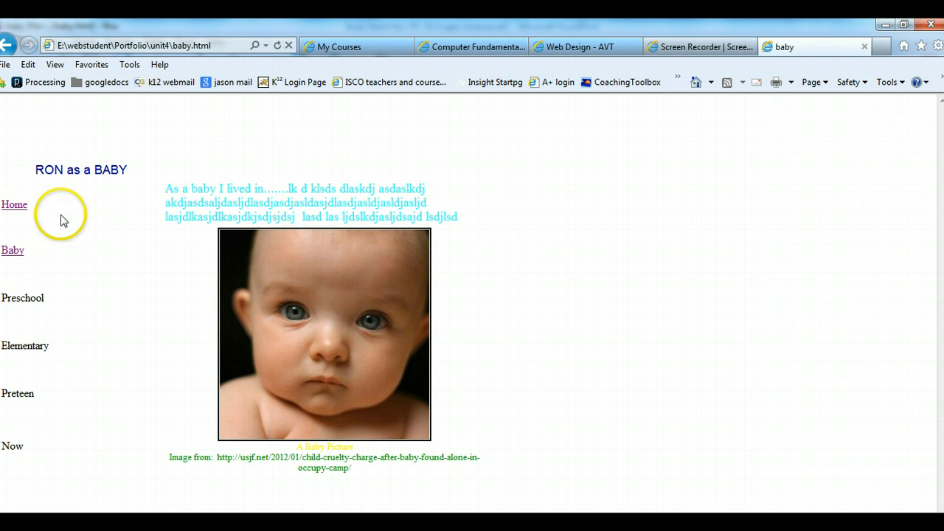
click(14, 204)
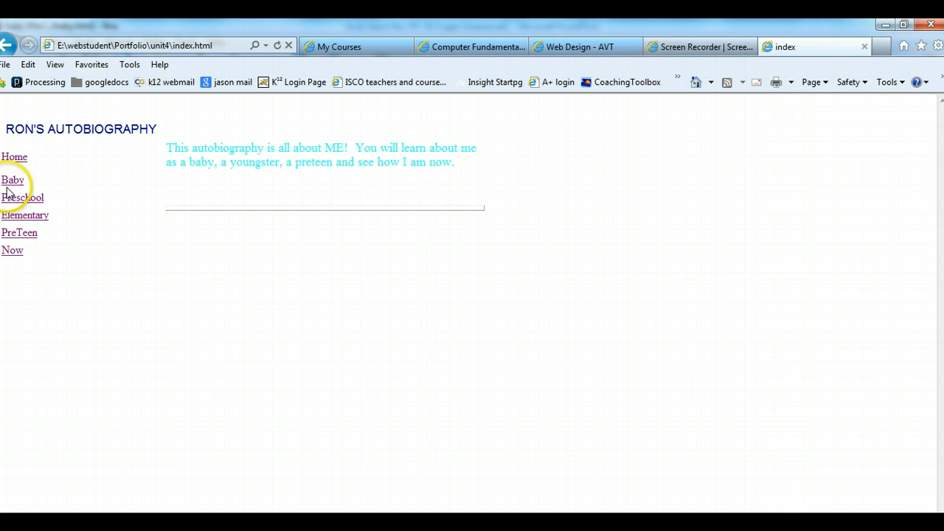
click(12, 179)
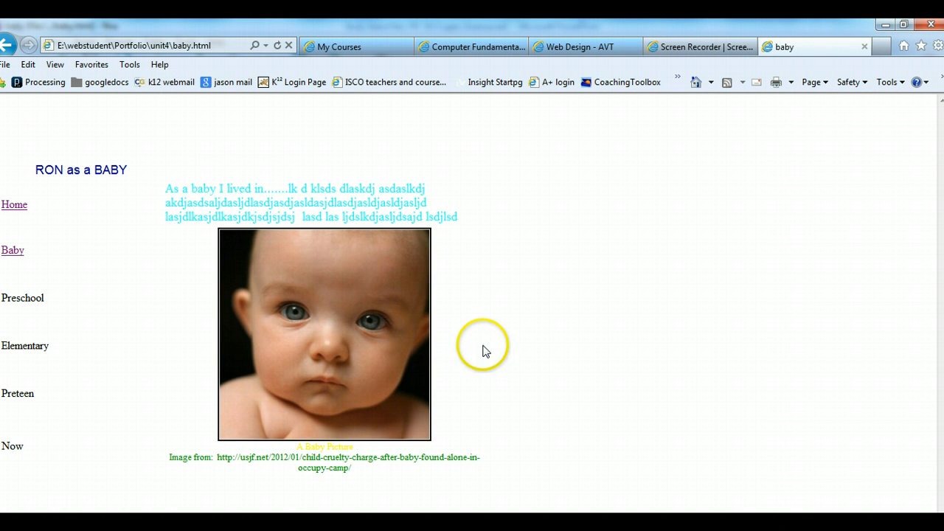
mouse_move(79, 480)
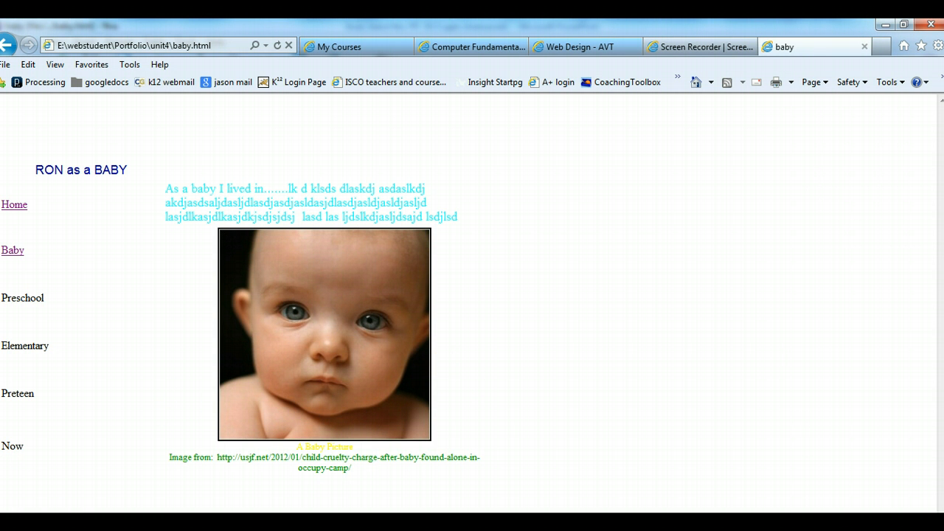
mouse_move(12, 253)
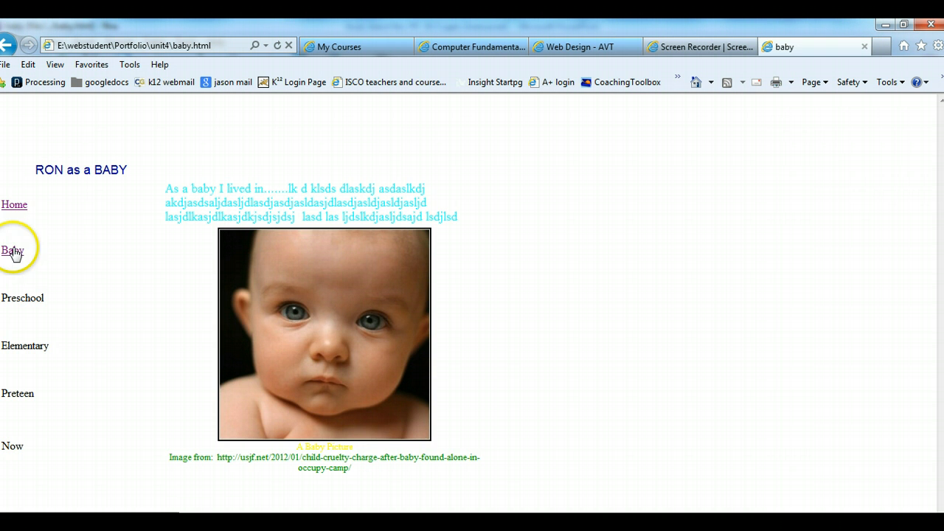
click(14, 204)
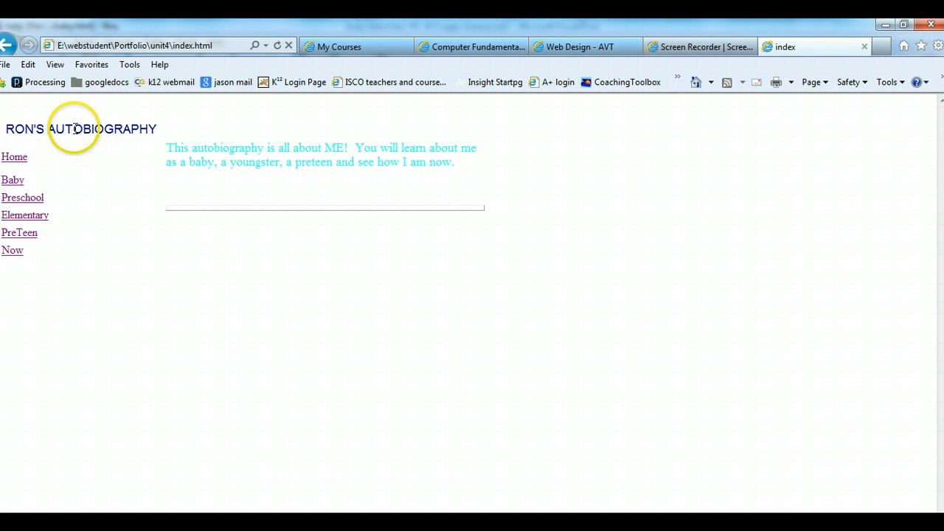
click(13, 180)
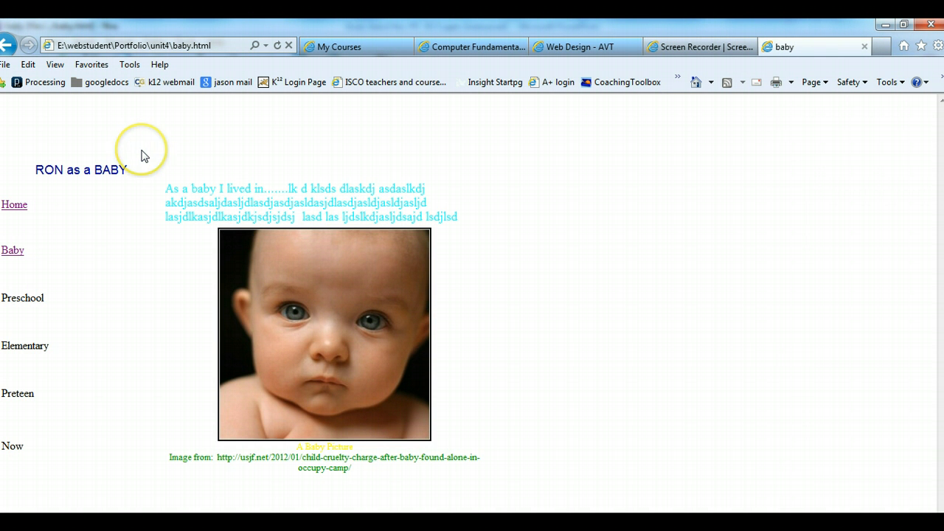
mouse_move(145, 155)
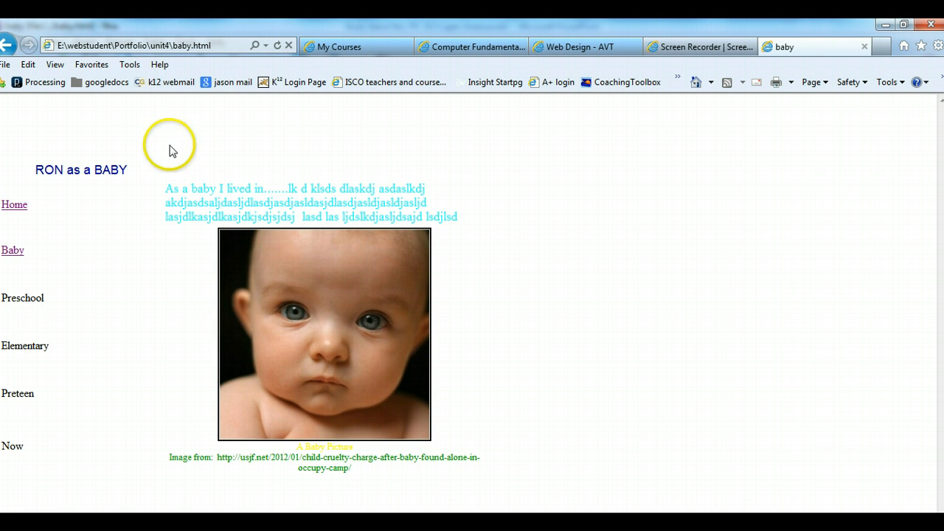
mouse_move(358, 460)
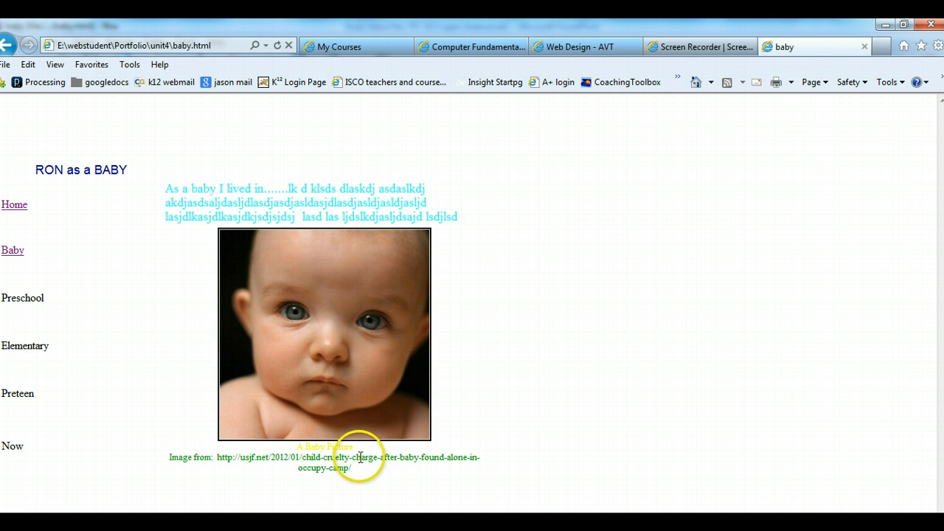